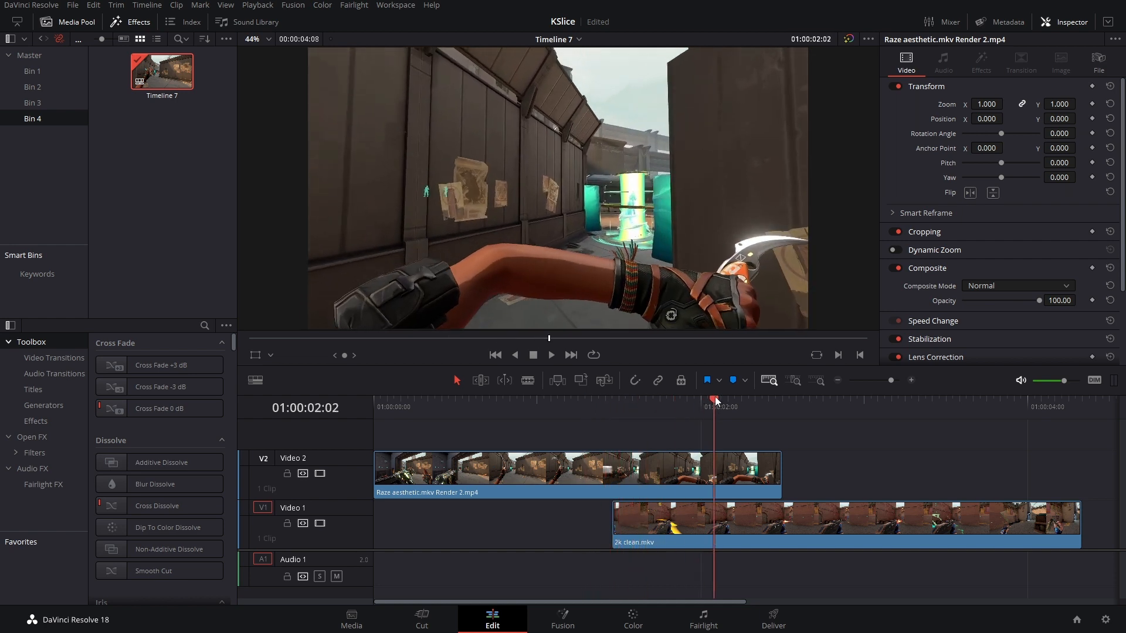
Blade both tracks at the start of 2k clean.mkv to isolate the overlapping pieces
{"action": "left_click", "coordinate": [591, 402]}
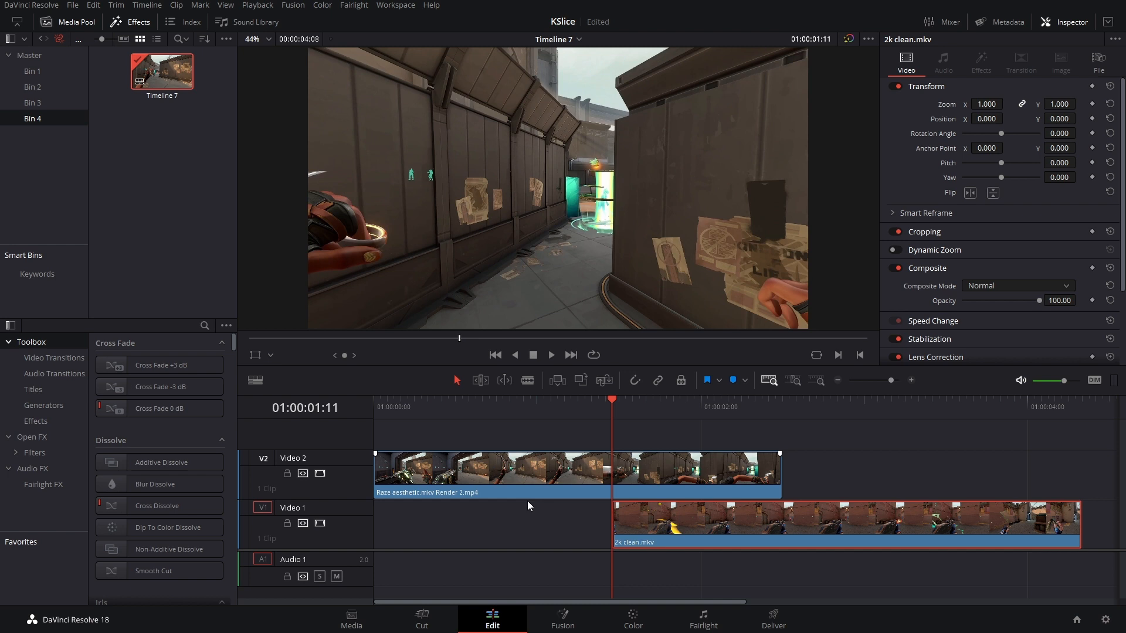
{"action": "mouse_move", "coordinate": [625, 434]}
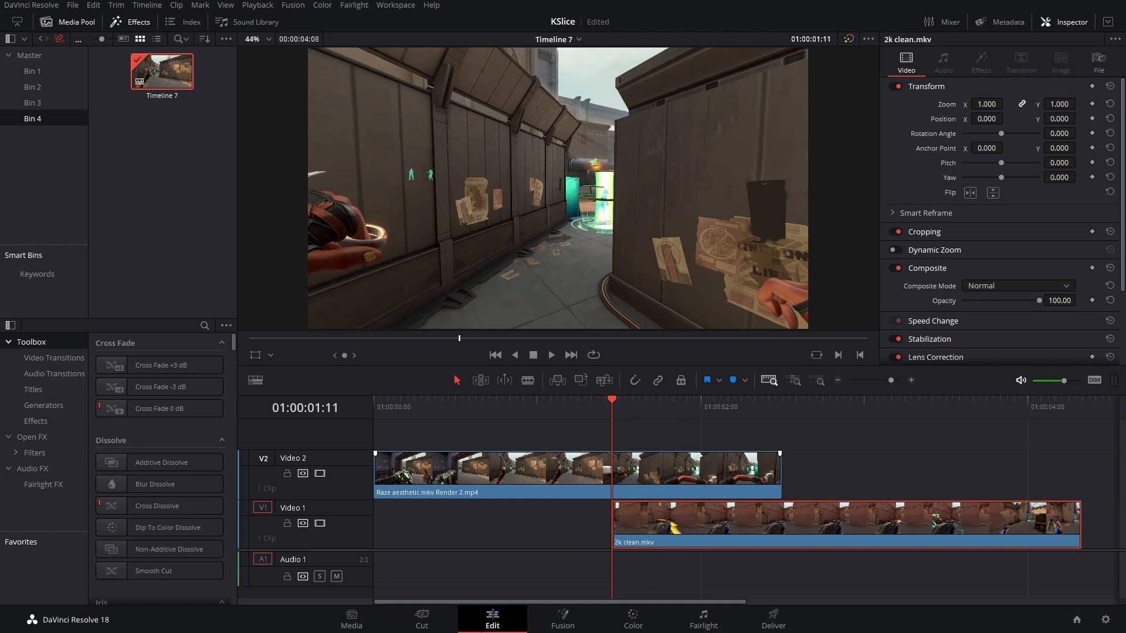
{"action": "mouse_move", "coordinate": [694, 499]}
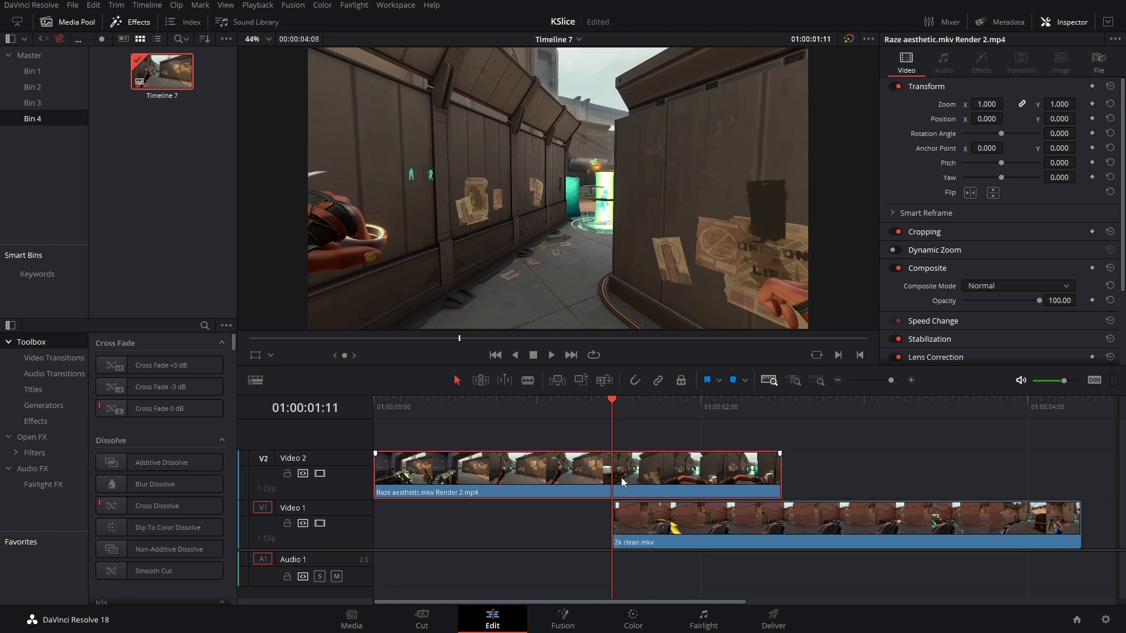
{"action": "key", "text": "b"}
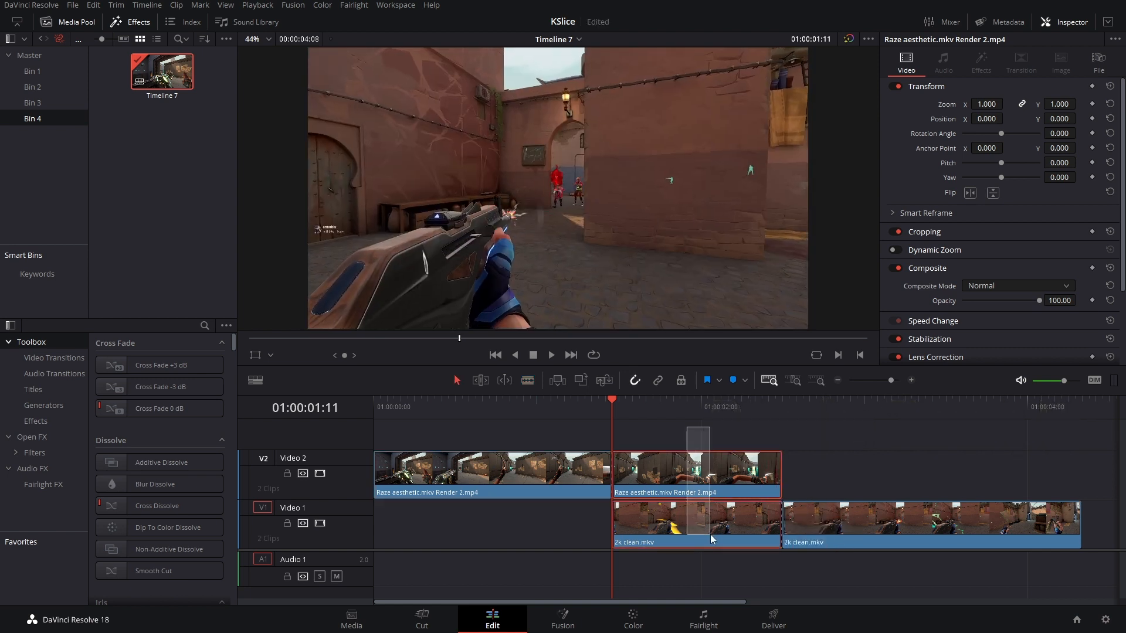
Combine the selected overlapping clip pieces into a new Fusion clip
{"action": "right_click", "coordinate": [711, 539]}
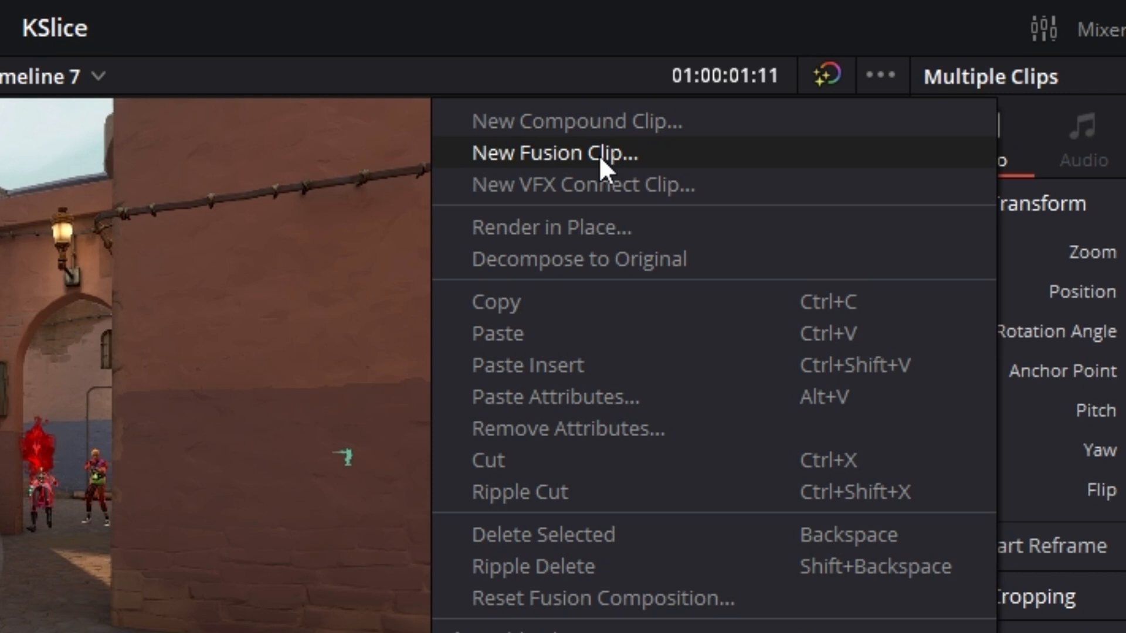
{"action": "left_click", "coordinate": [554, 154]}
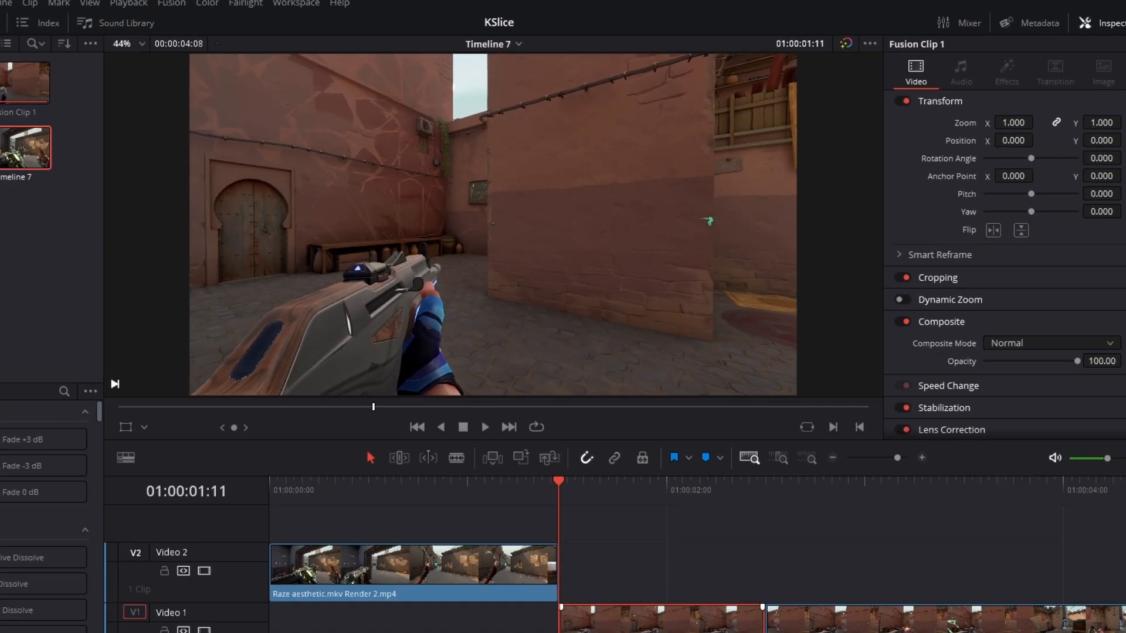
{"action": "left_click", "coordinate": [563, 618]}
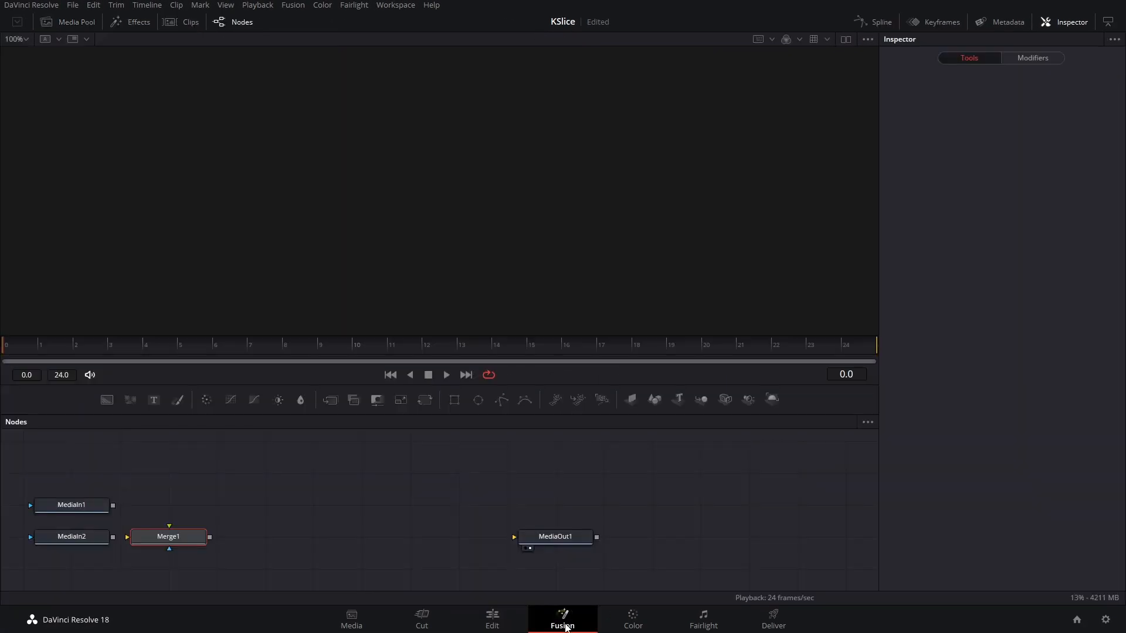
Rename the Fusion media inputs to 'video' (MediaIn1) and 'knife' (MediaIn2)
{"action": "left_click", "coordinate": [169, 536]}
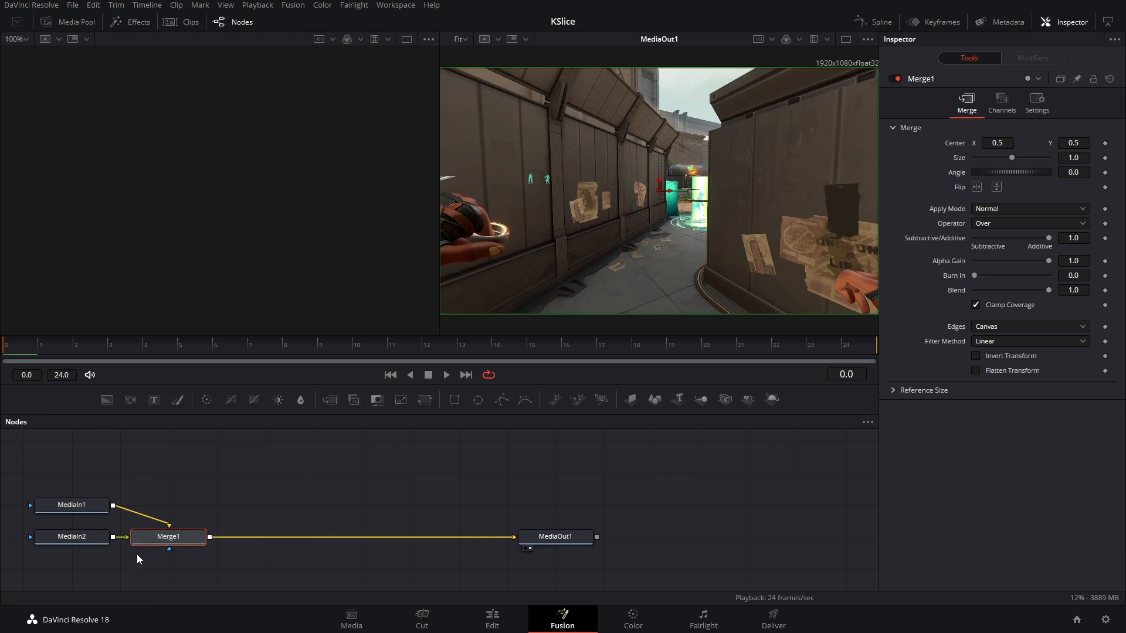
{"action": "left_click", "coordinate": [71, 536]}
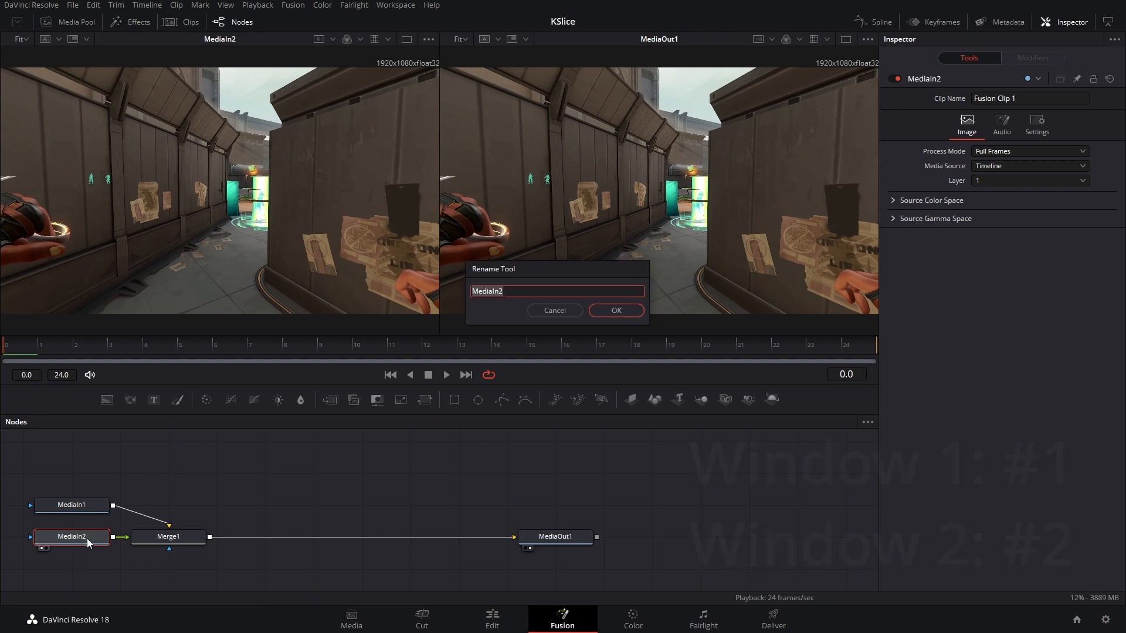
{"action": "type", "text": "Video"}
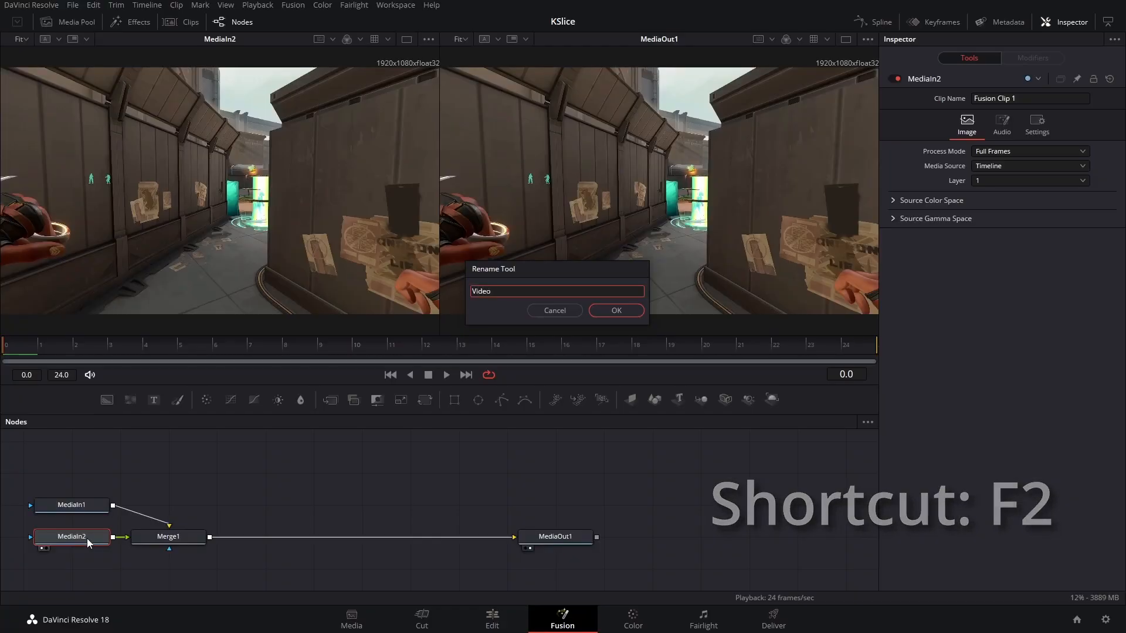
{"action": "type", "text": "k"}
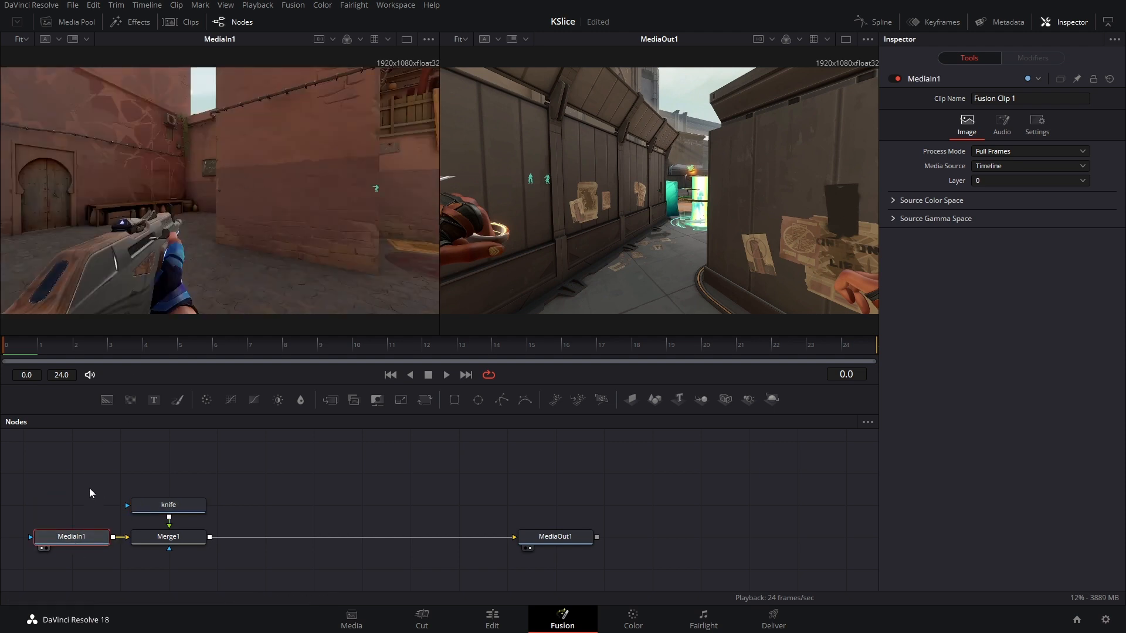
{"action": "double_click", "coordinate": [72, 536]}
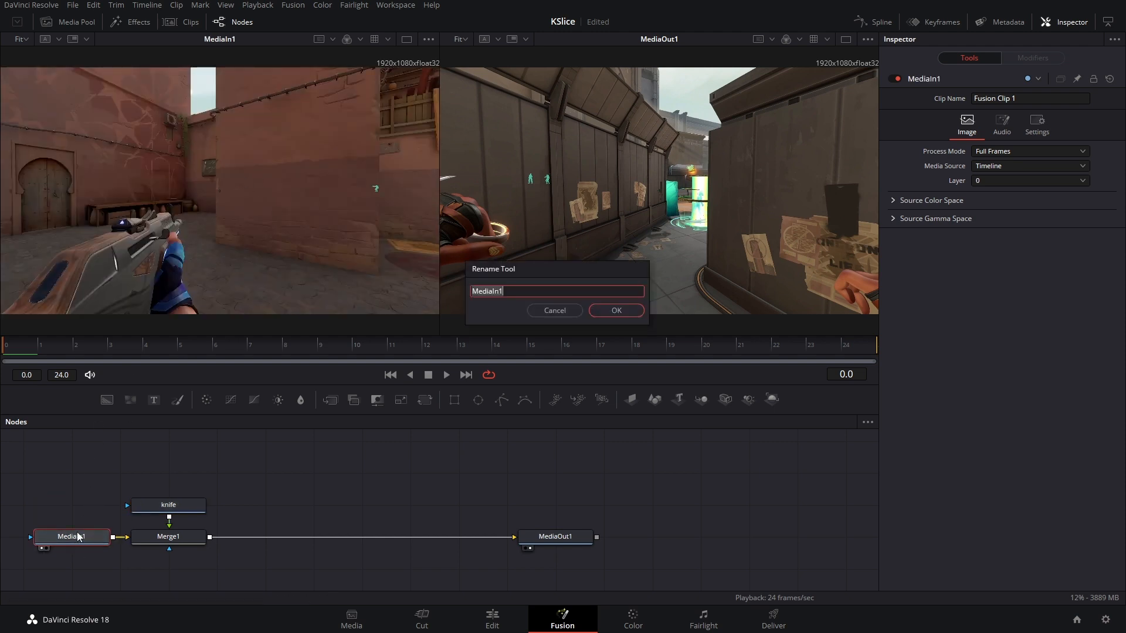
{"action": "left_click", "coordinate": [616, 310]}
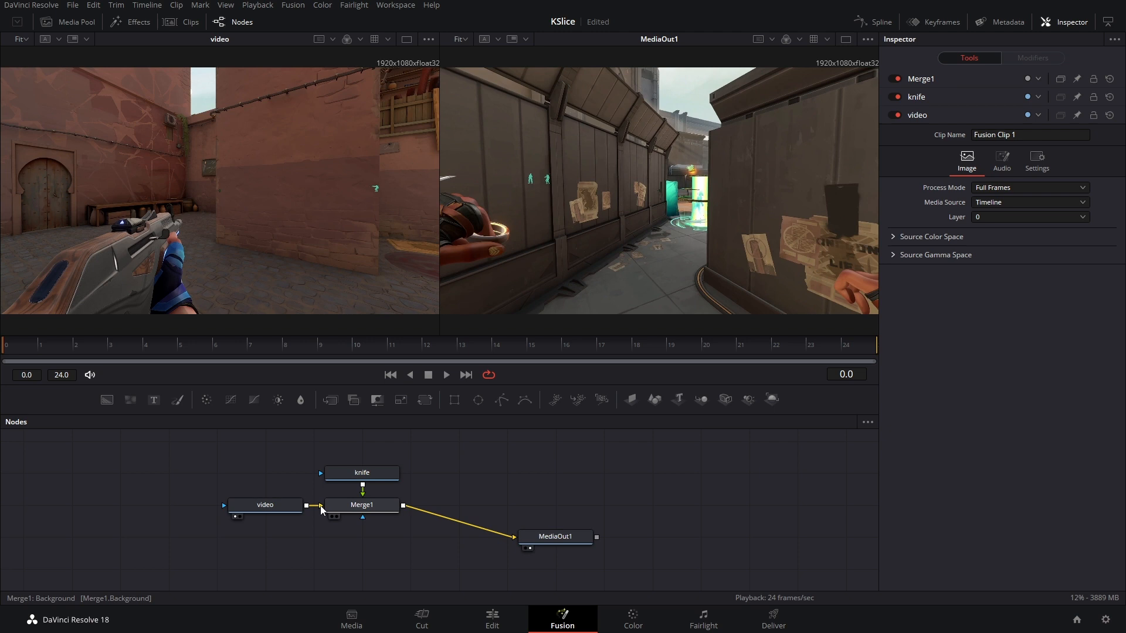
{"action": "mouse_move", "coordinate": [363, 505]}
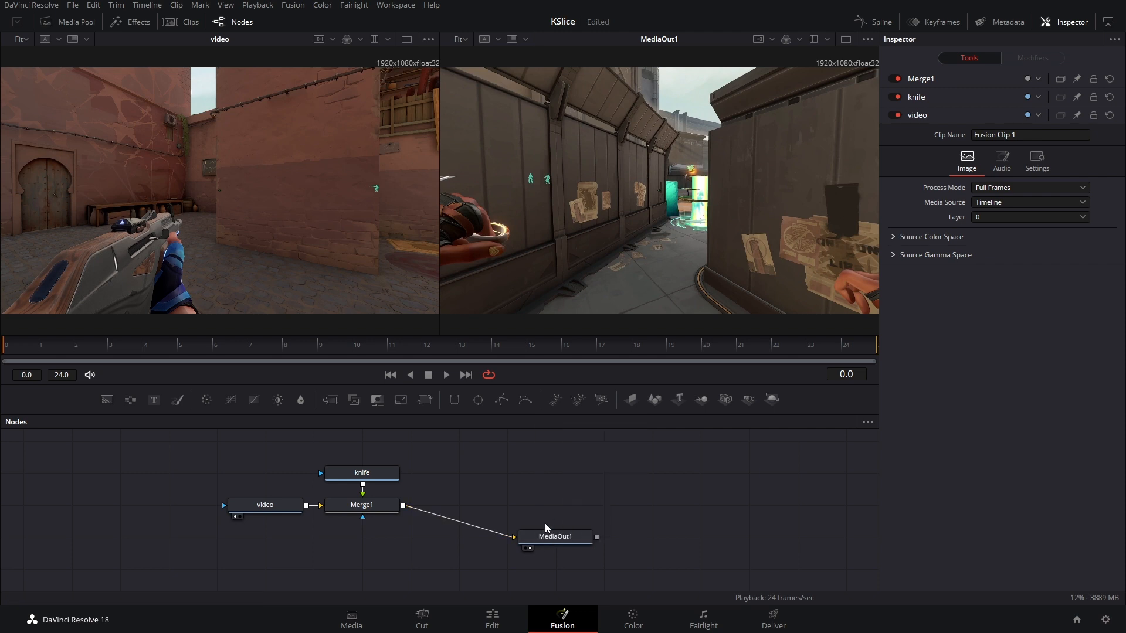
Paste an instanced knife_1 node and merge it with knife into Merge2
{"action": "left_click", "coordinate": [555, 505]}
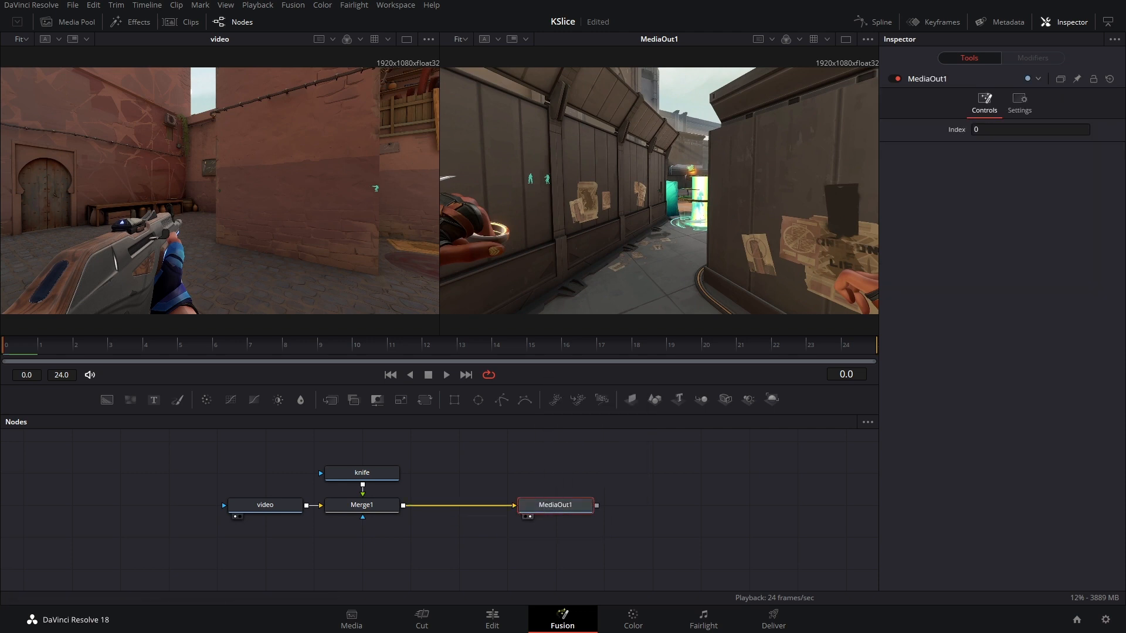
{"action": "left_click", "coordinate": [362, 504]}
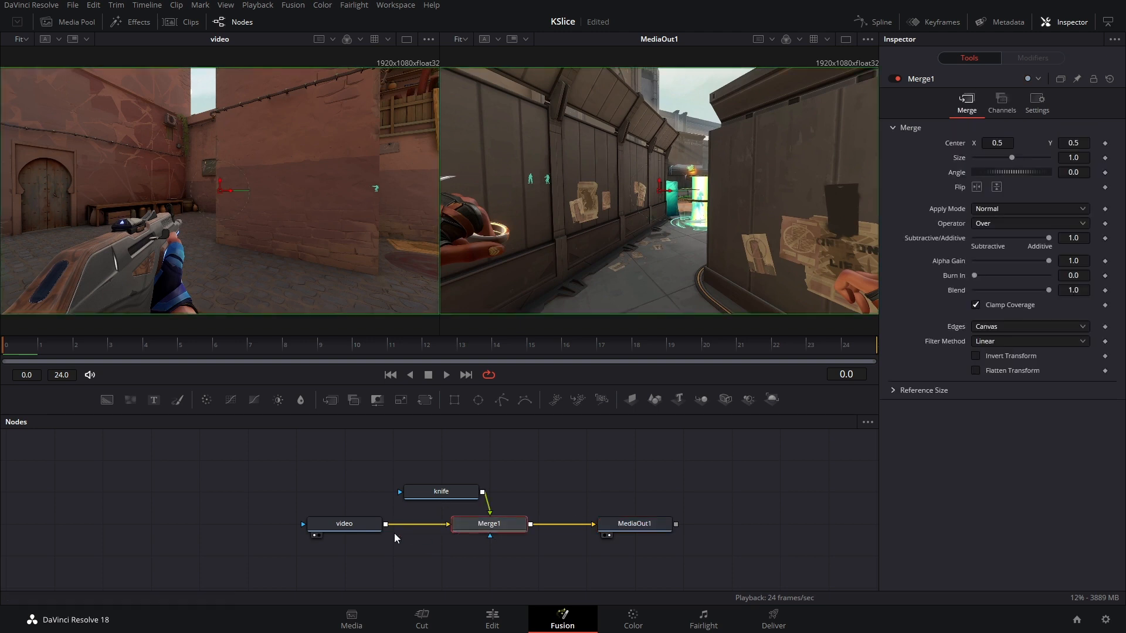
{"action": "mouse_move", "coordinate": [453, 500]}
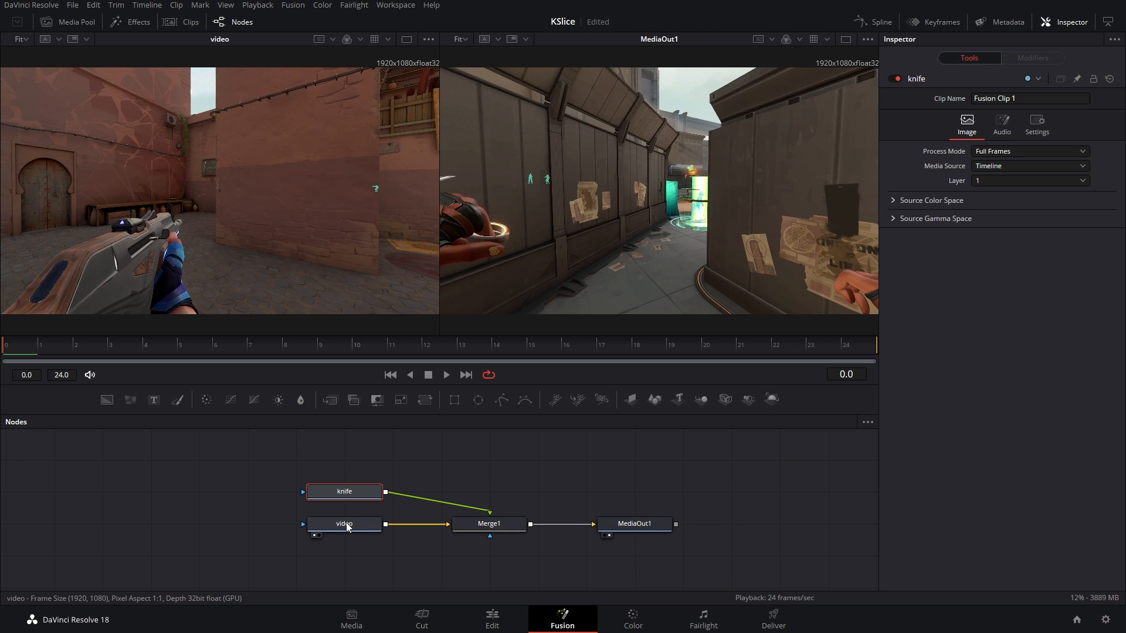
{"action": "left_click", "coordinate": [345, 491]}
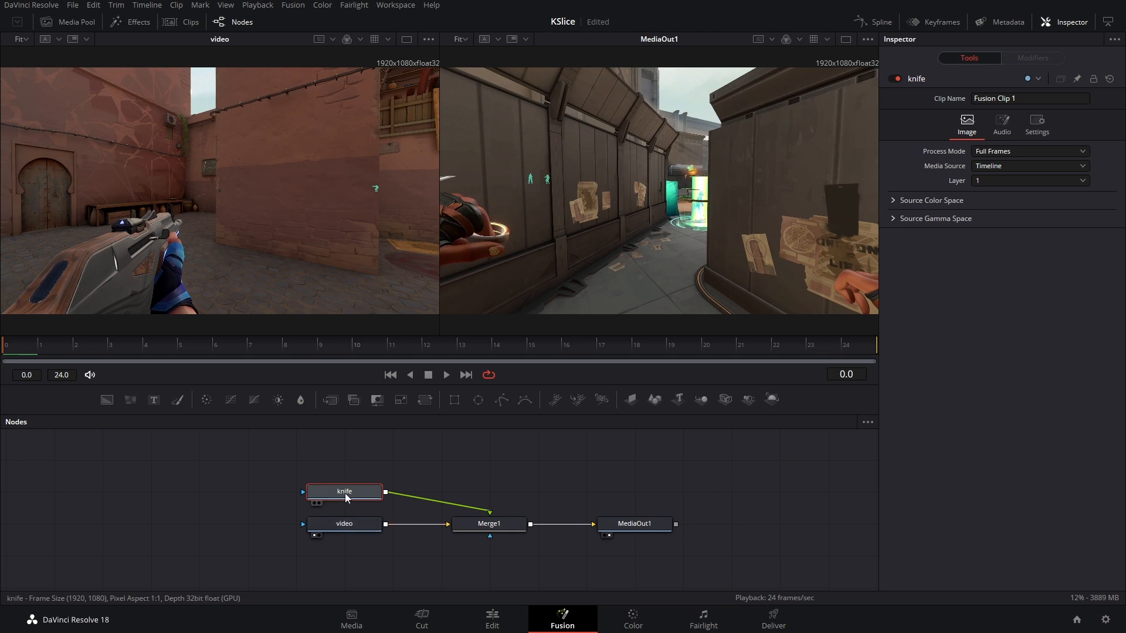
{"action": "right_click", "coordinate": [345, 491]}
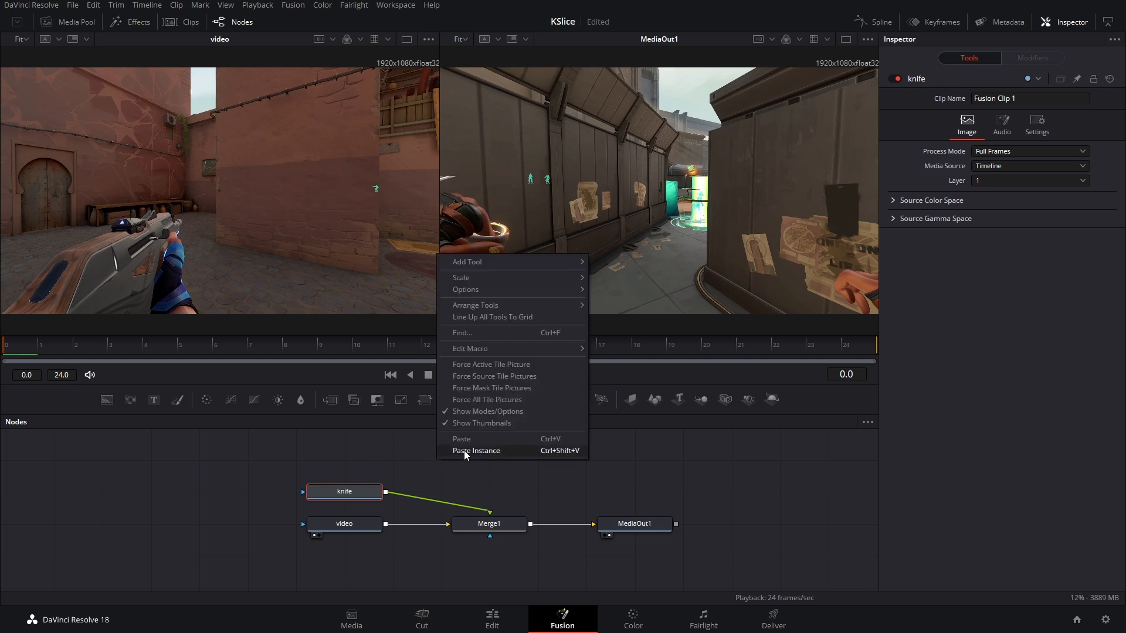
{"action": "left_click", "coordinate": [475, 450]}
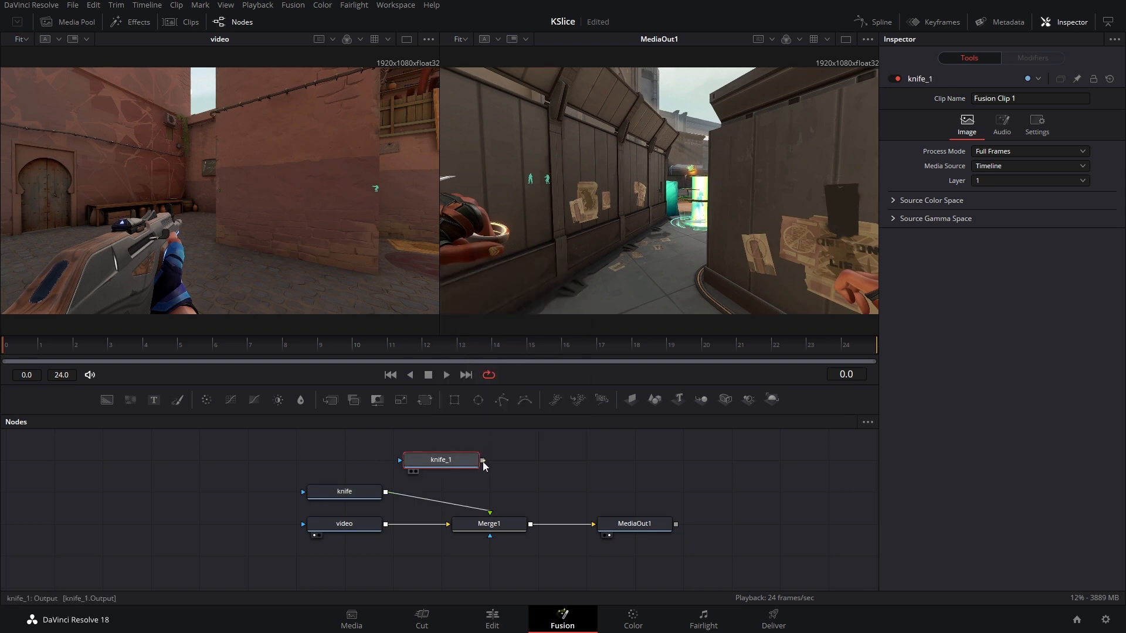
{"action": "left_click_drag", "start_coordinate": [483, 459], "coordinate": [489, 513]}
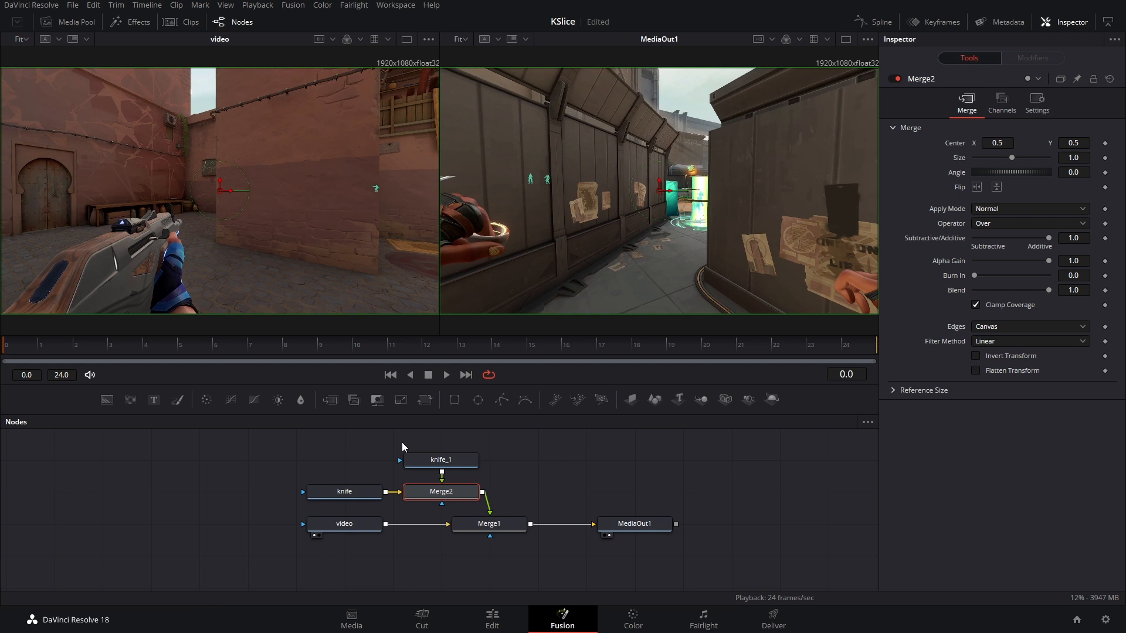
{"action": "left_click", "coordinate": [344, 492]}
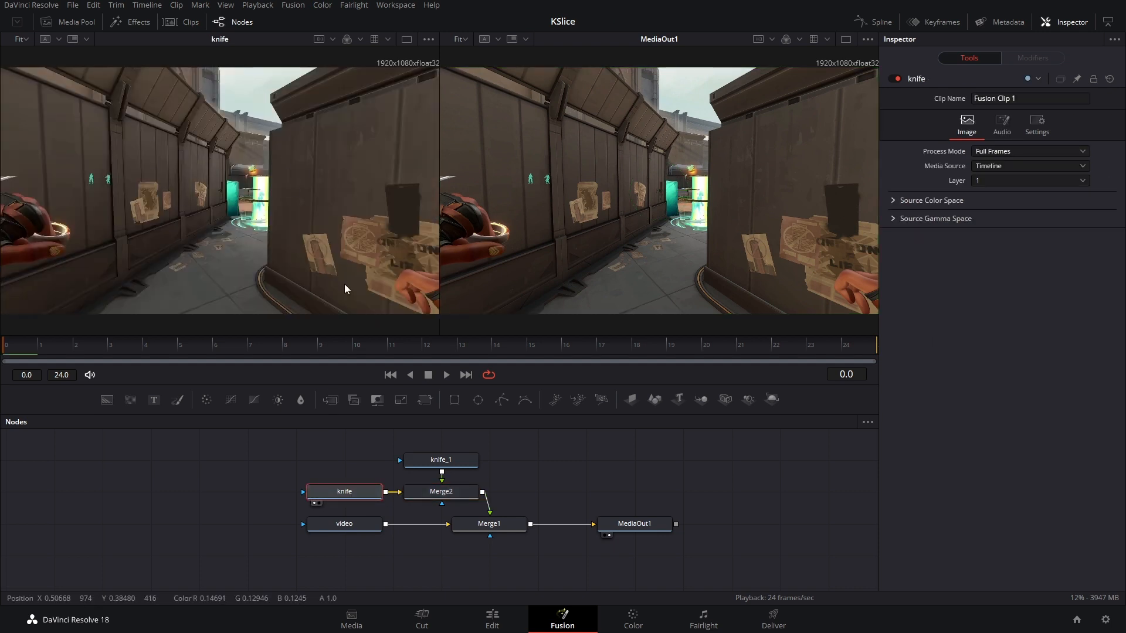
Add Polygon1 mask to knife, curving its lower edge along the slash line
{"action": "left_click", "coordinate": [441, 459]}
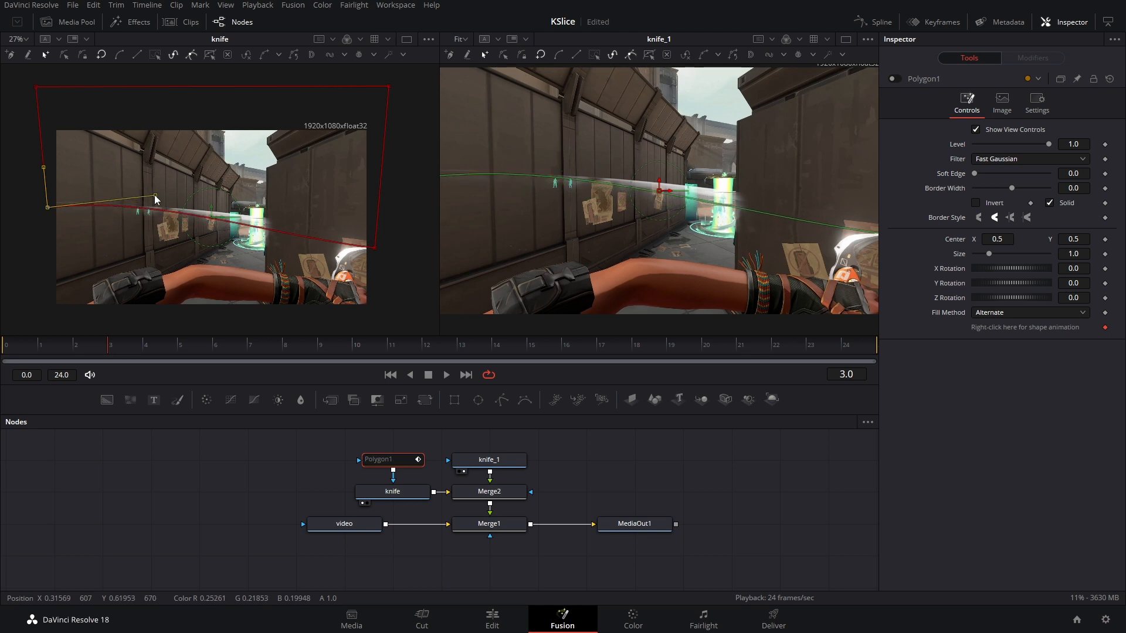
{"action": "left_click_drag", "start_coordinate": [156, 199], "coordinate": [280, 226]}
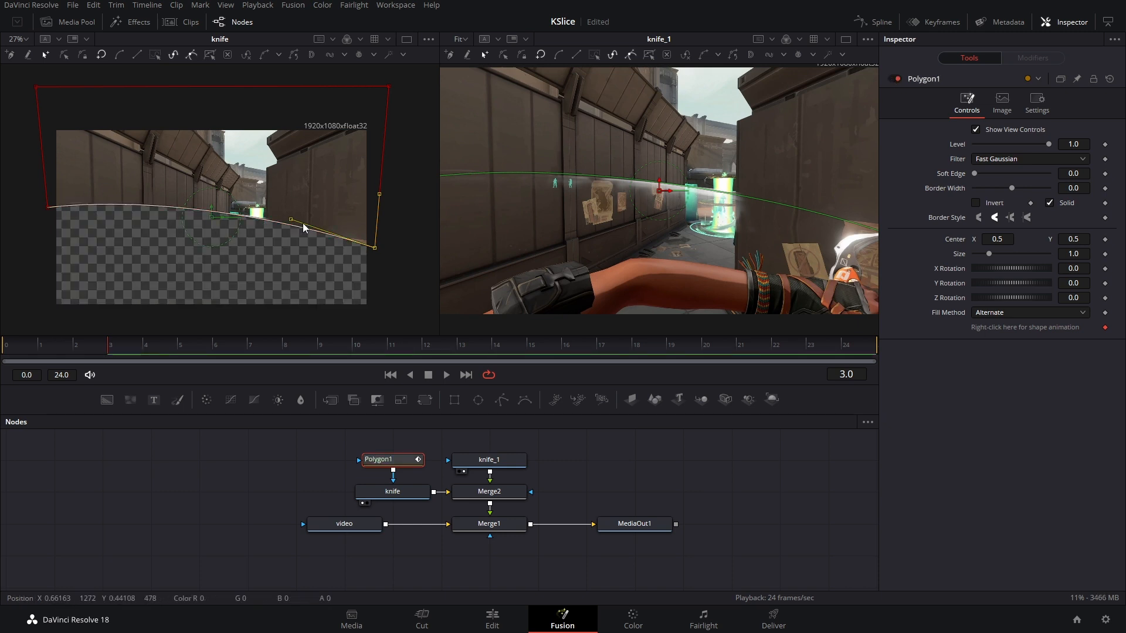
Paste instanced Polygon1_1 mask and connect it to knife_1's mask input
{"action": "right_click", "coordinate": [392, 460]}
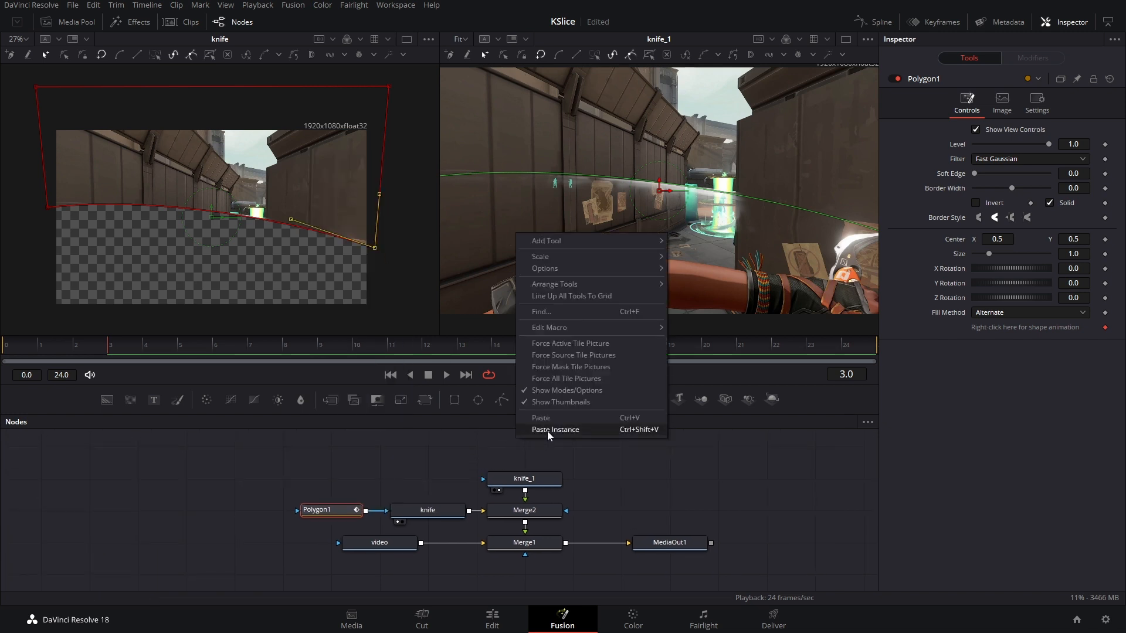
{"action": "left_click", "coordinate": [555, 429]}
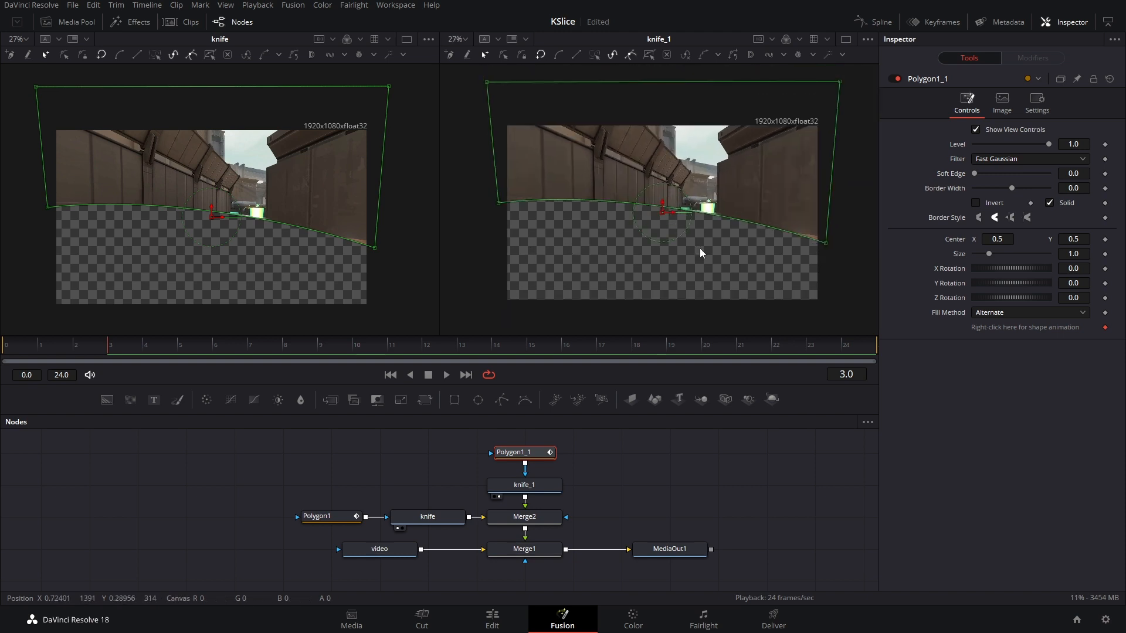
{"action": "mouse_move", "coordinate": [729, 269]}
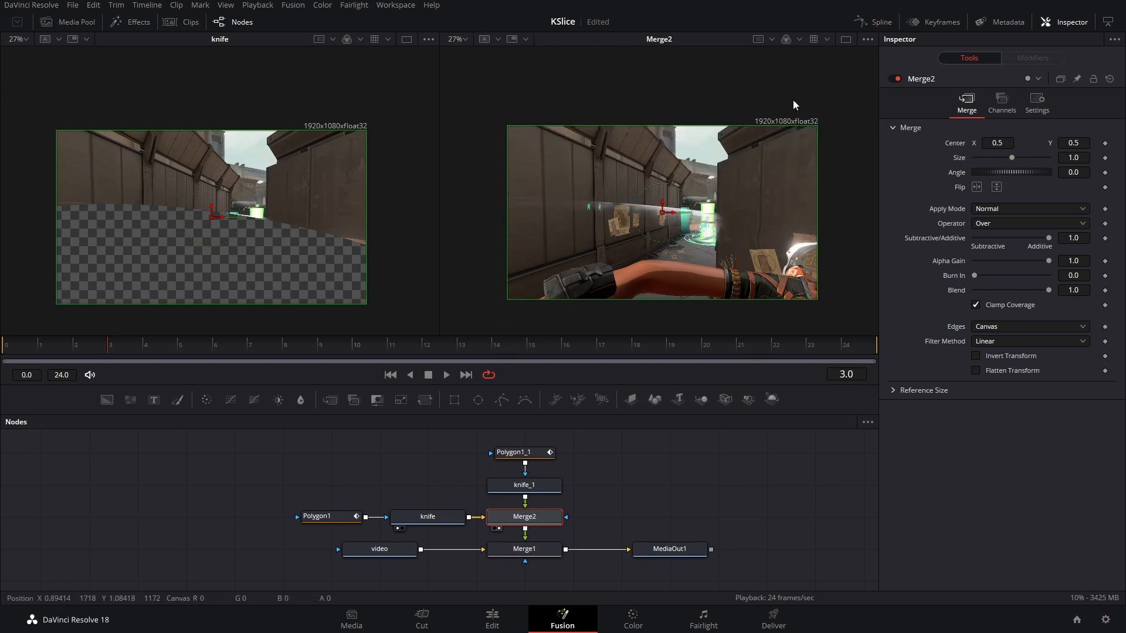
Invert Polygon1_1 so knife_1 keeps the lower half of the frame
{"action": "left_click", "coordinate": [524, 452]}
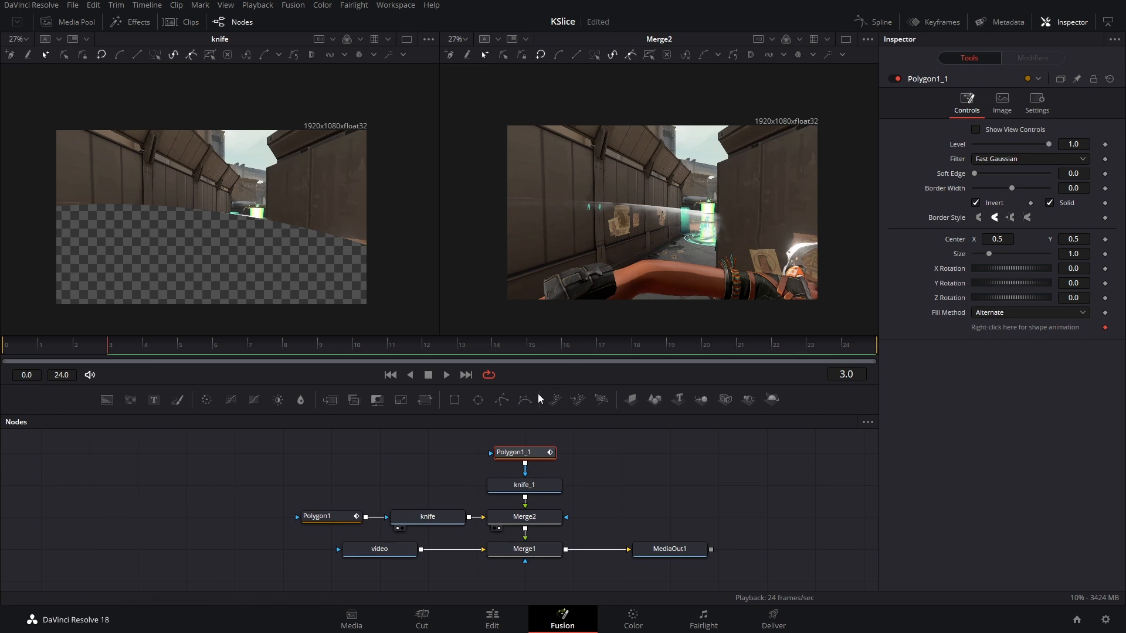
{"action": "mouse_move", "coordinate": [462, 454]}
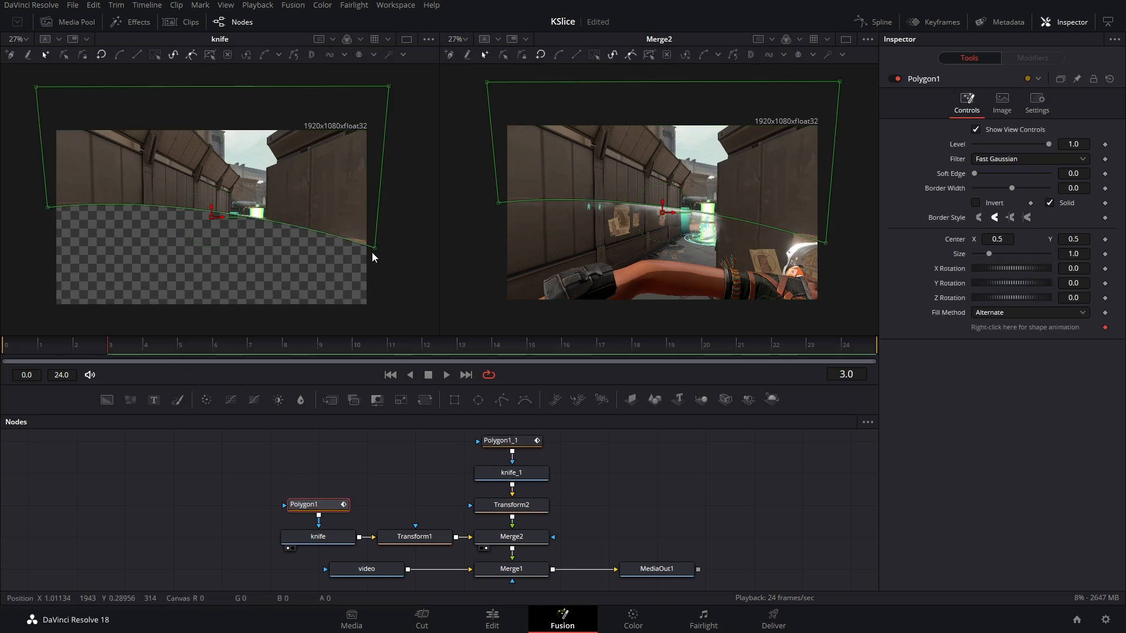
Keyframe Polygon1_1 Border Width at 0.0046 on frame 2 and 0.0162 on frame 7
{"action": "left_click", "coordinate": [511, 440]}
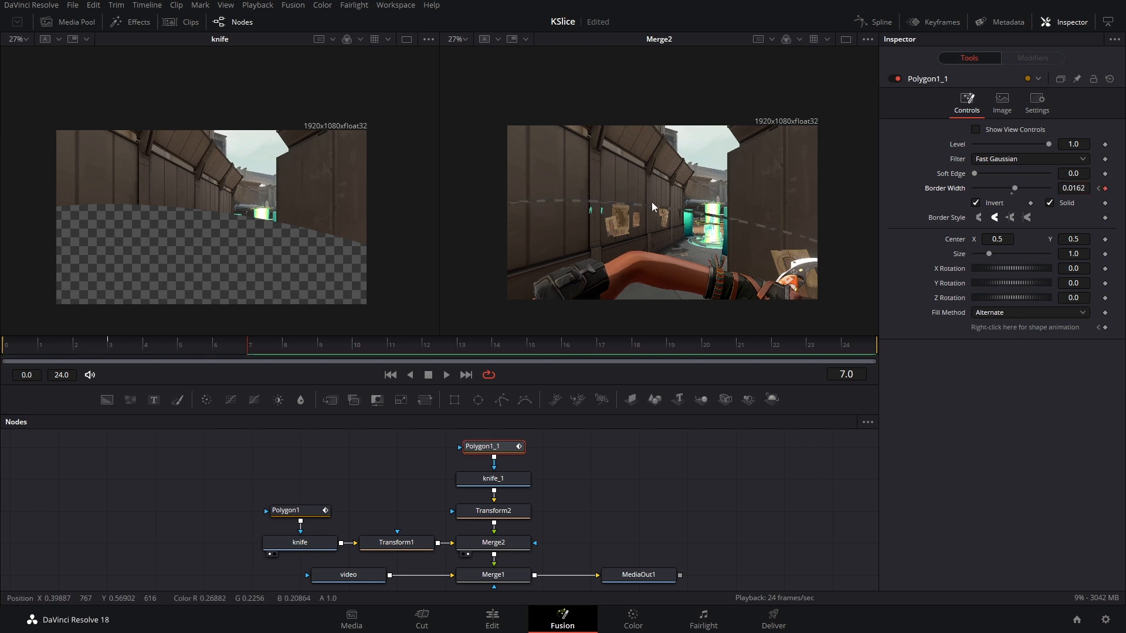
{"action": "left_click", "coordinate": [75, 345]}
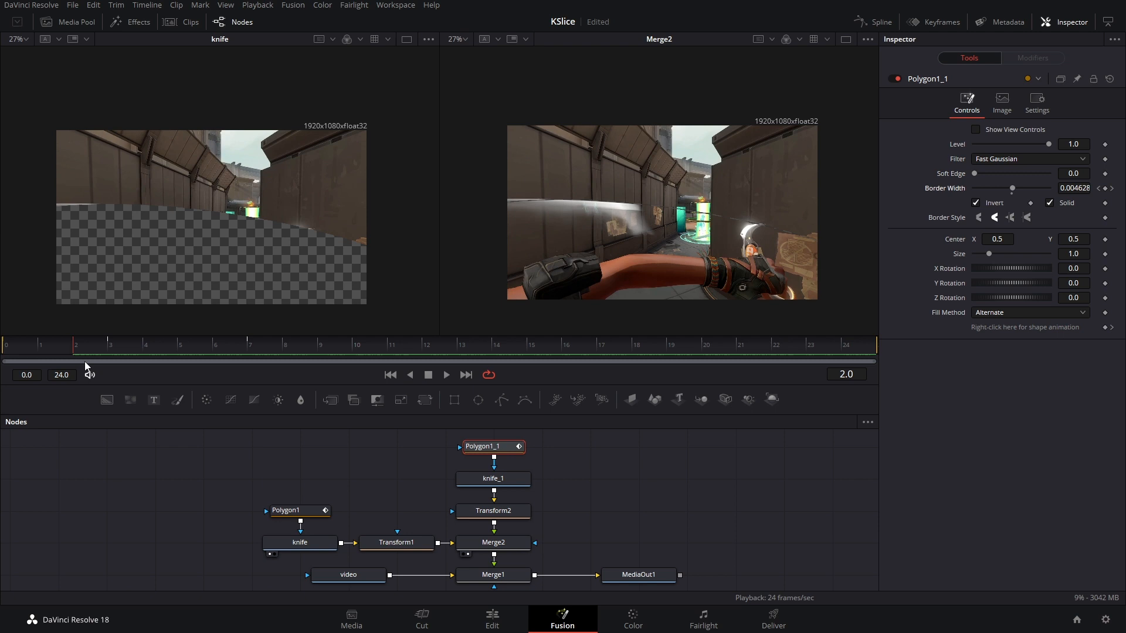
{"action": "left_click", "coordinate": [427, 351]}
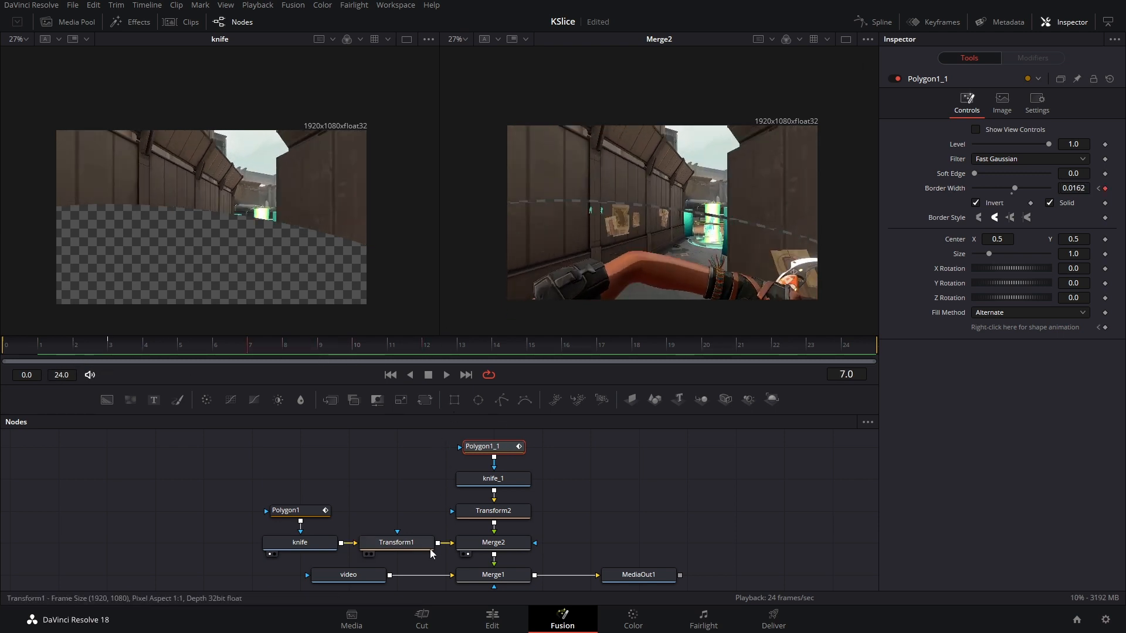
Keyframe Transform1 and Transform2 centers from frame 0 to split positions at frame 24, then preview
{"action": "left_click", "coordinate": [396, 542]}
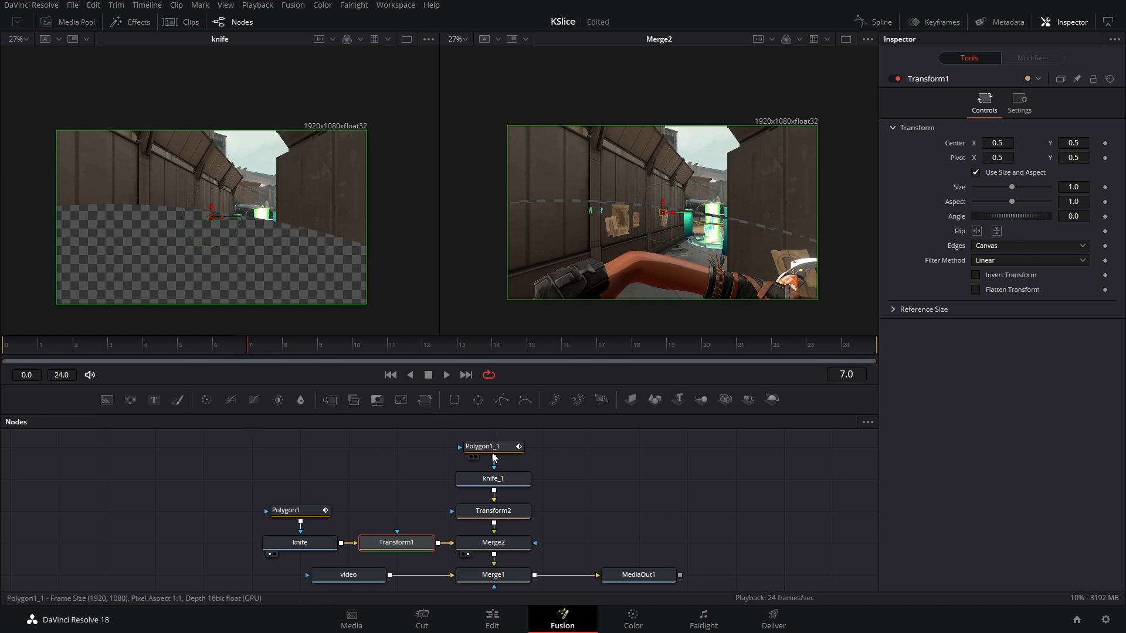
{"action": "left_click", "coordinate": [492, 446]}
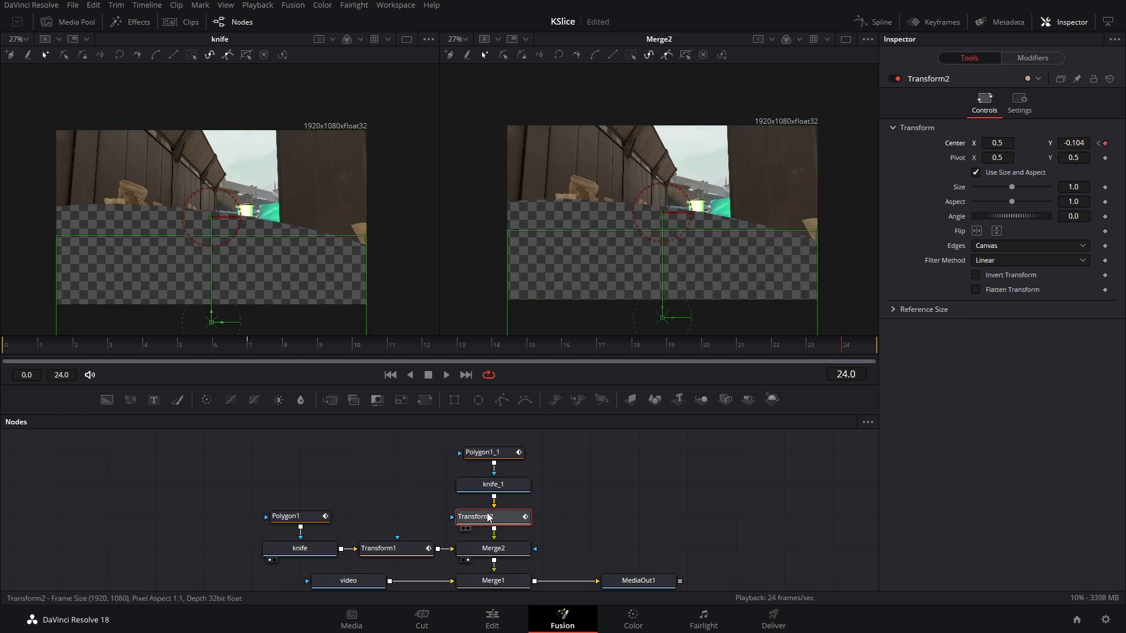
{"action": "left_click", "coordinate": [396, 548]}
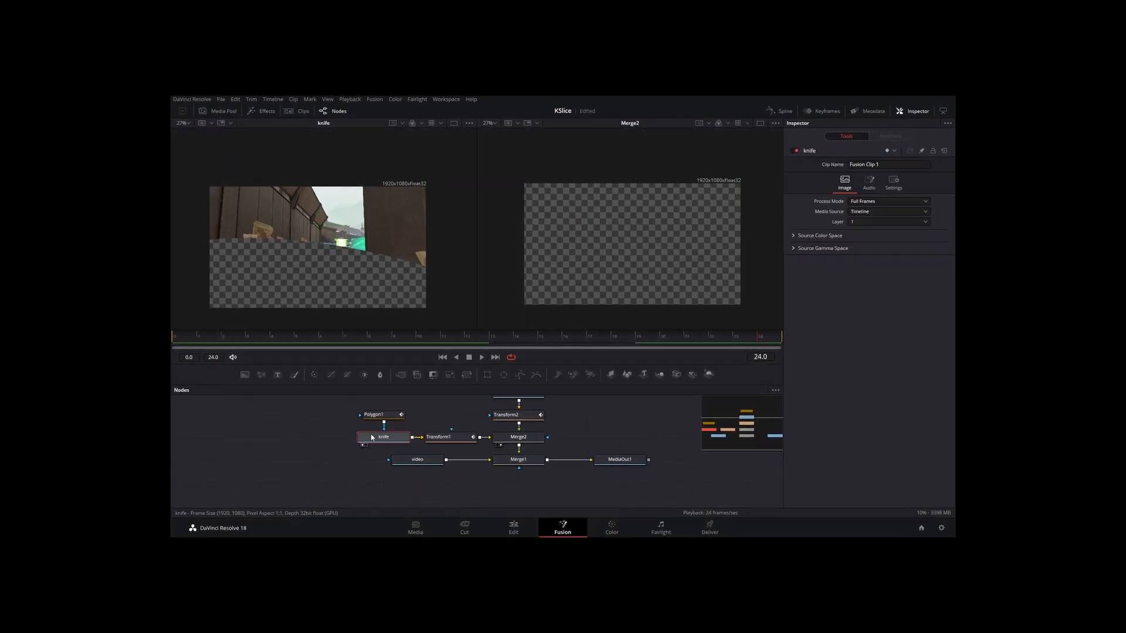
{"action": "left_click", "coordinate": [445, 436]}
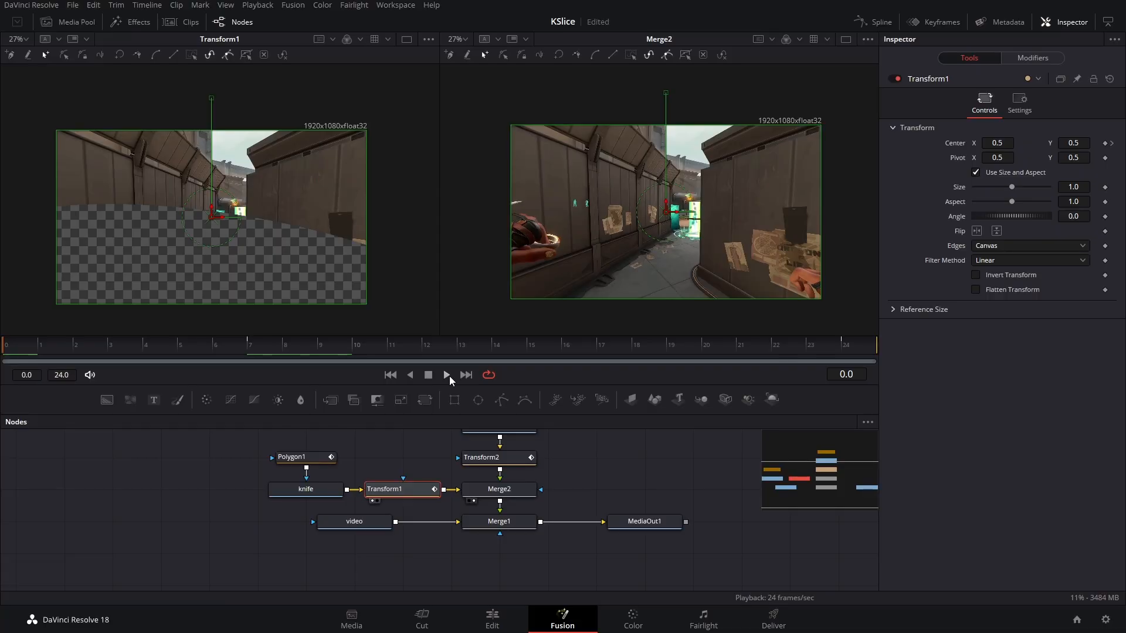
{"action": "left_click", "coordinate": [447, 375]}
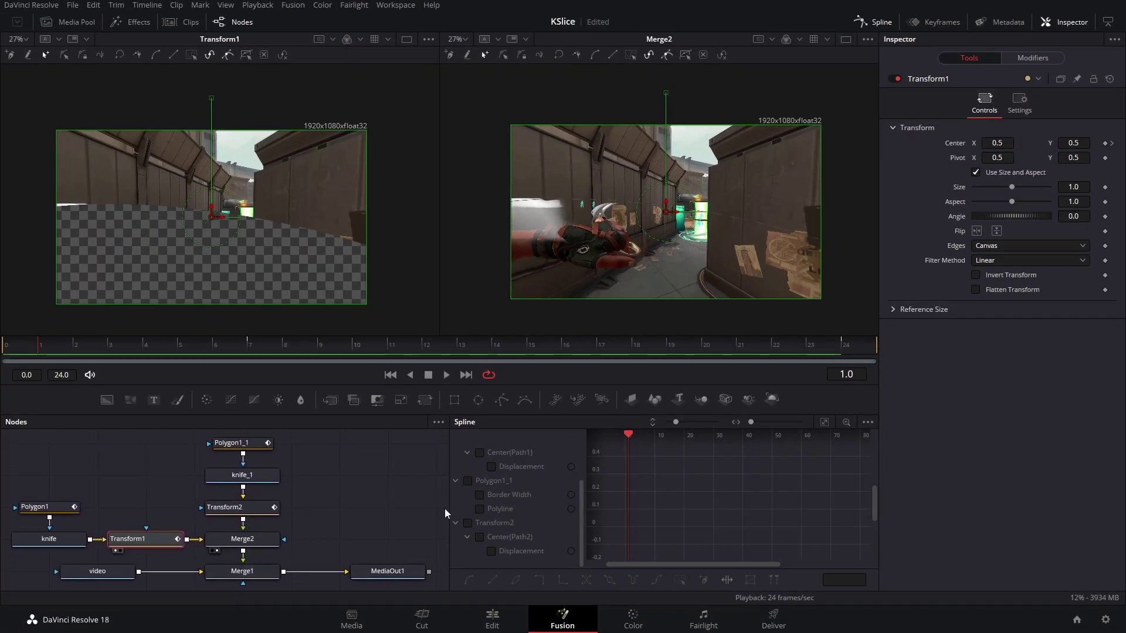
Show only the Transform1 and Transform2 Center curves in the Spline editor
{"action": "left_click", "coordinate": [867, 421]}
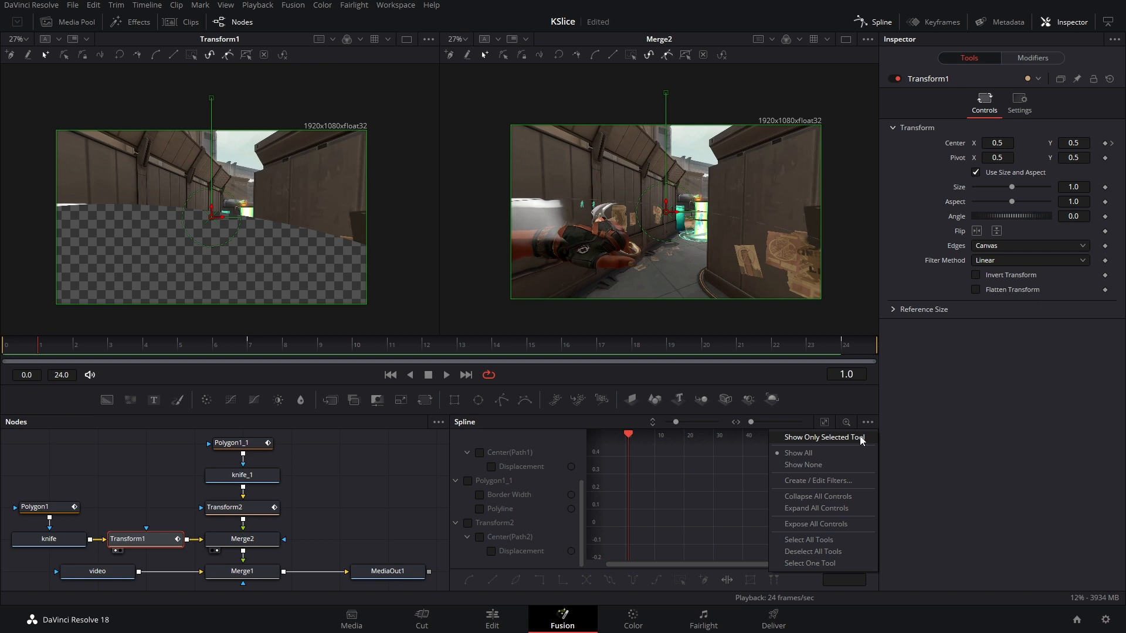
{"action": "left_click", "coordinate": [242, 508]}
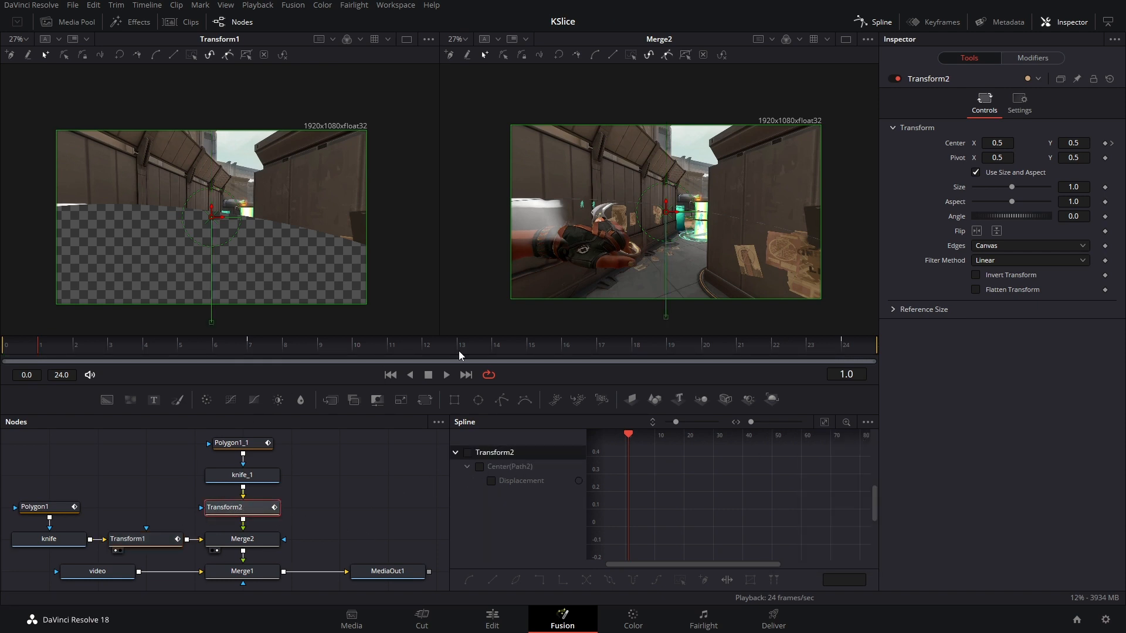
{"action": "mouse_move", "coordinate": [292, 528]}
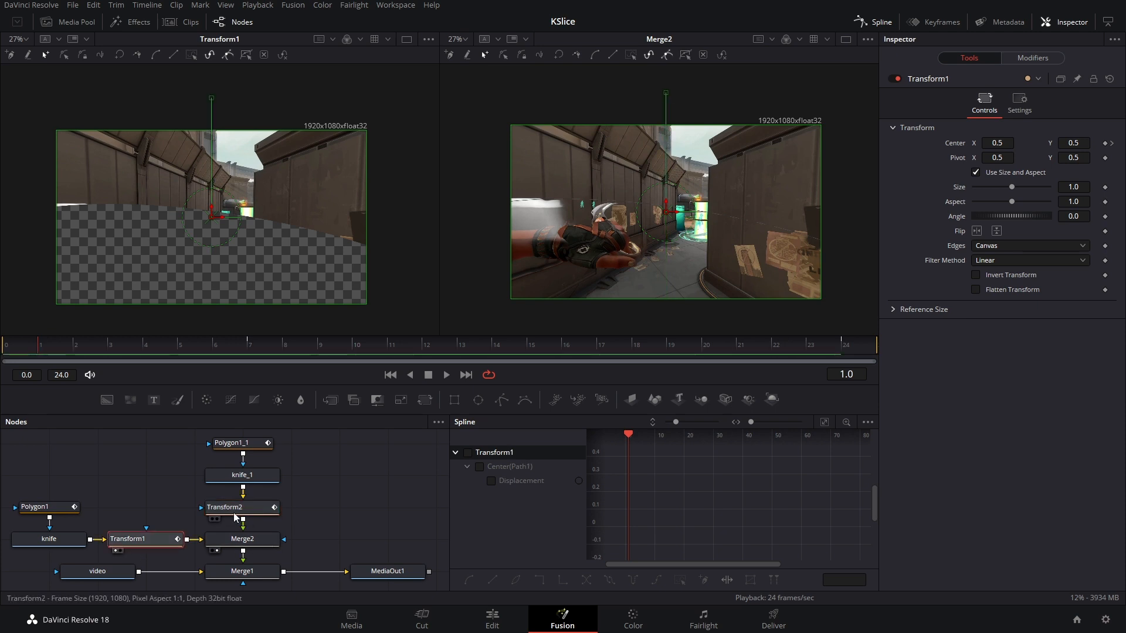
{"action": "left_click", "coordinate": [242, 507]}
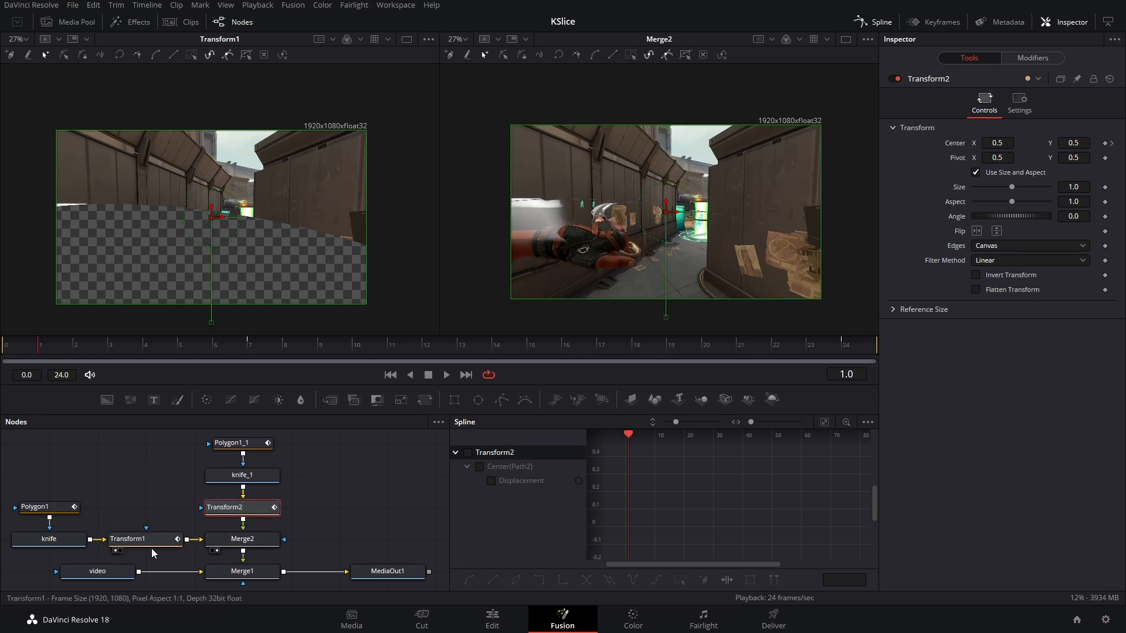
{"action": "left_click", "coordinate": [141, 539]}
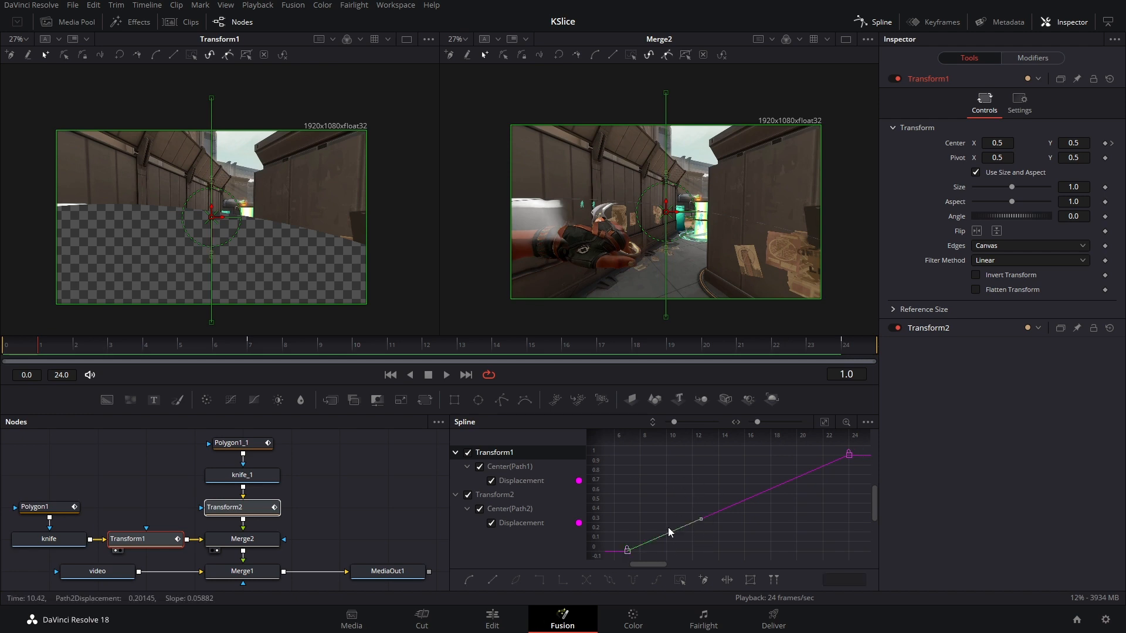
Smooth the displacement keyframes and reshape handles into slow-start, accelerating eases
{"action": "key", "text": "f"}
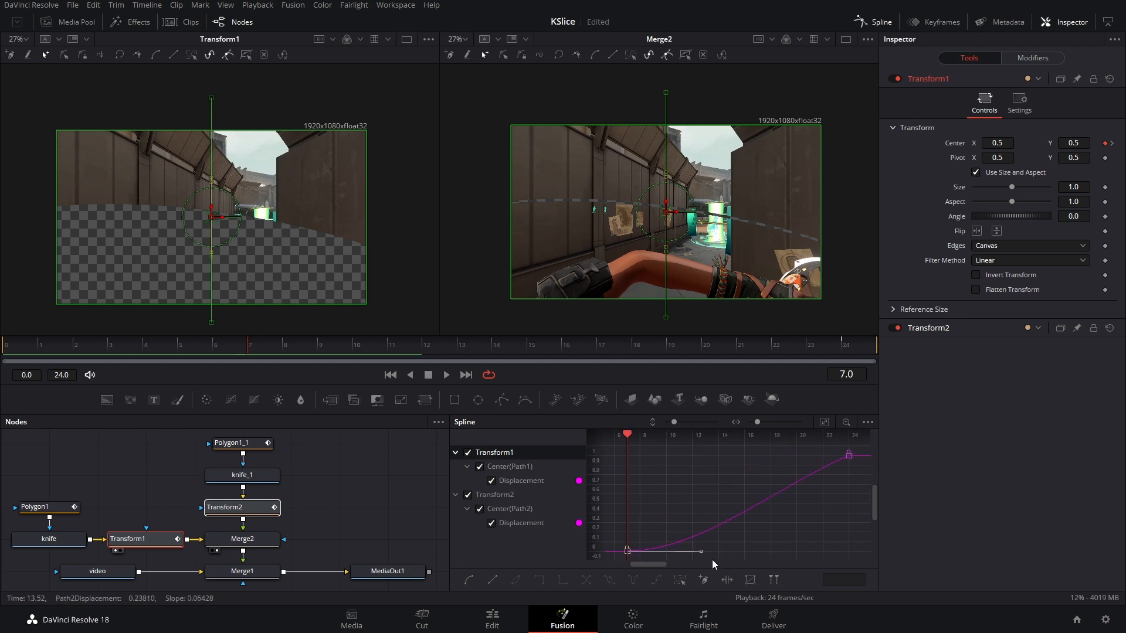
{"action": "left_click_drag", "start_coordinate": [682, 551], "coordinate": [761, 554]}
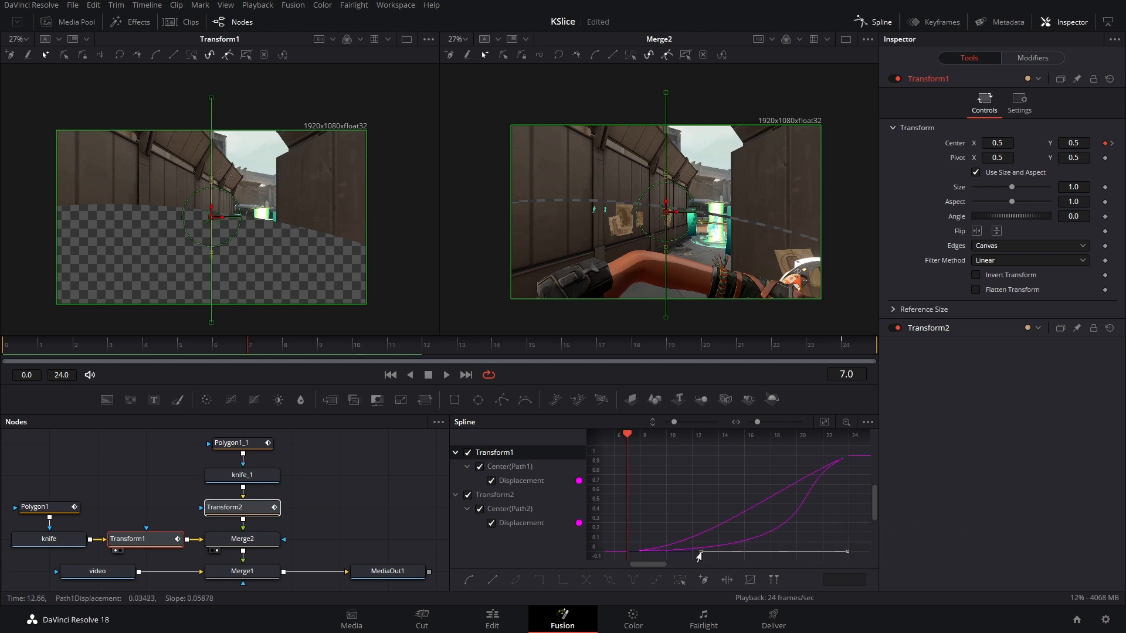
{"action": "left_click_drag", "start_coordinate": [697, 555], "coordinate": [744, 554]}
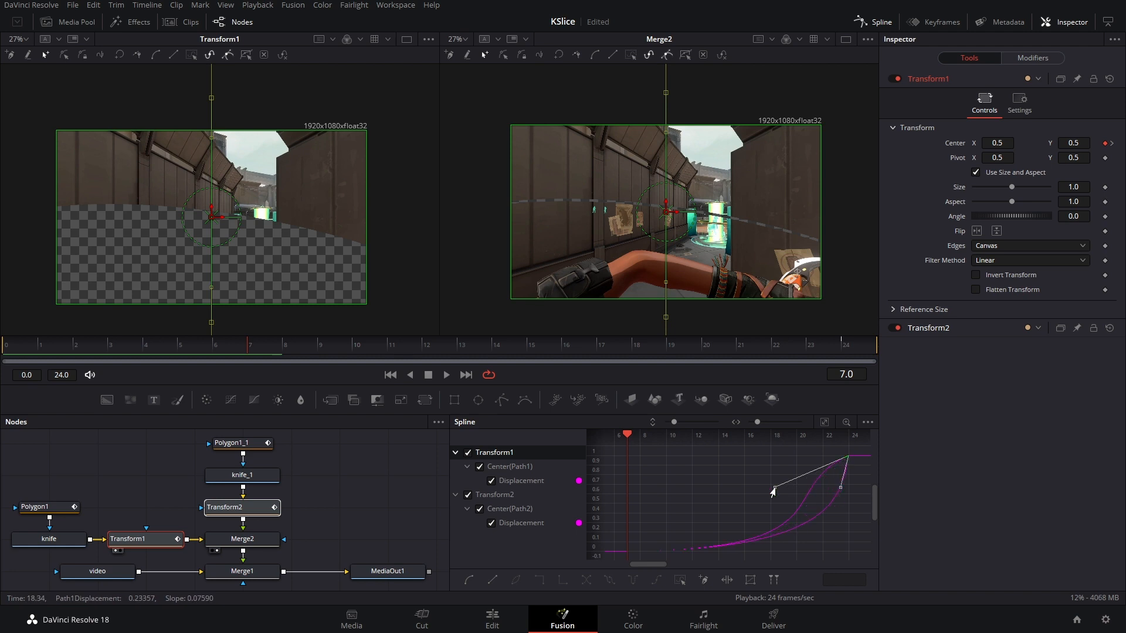
{"action": "left_click_drag", "start_coordinate": [773, 491], "coordinate": [827, 496]}
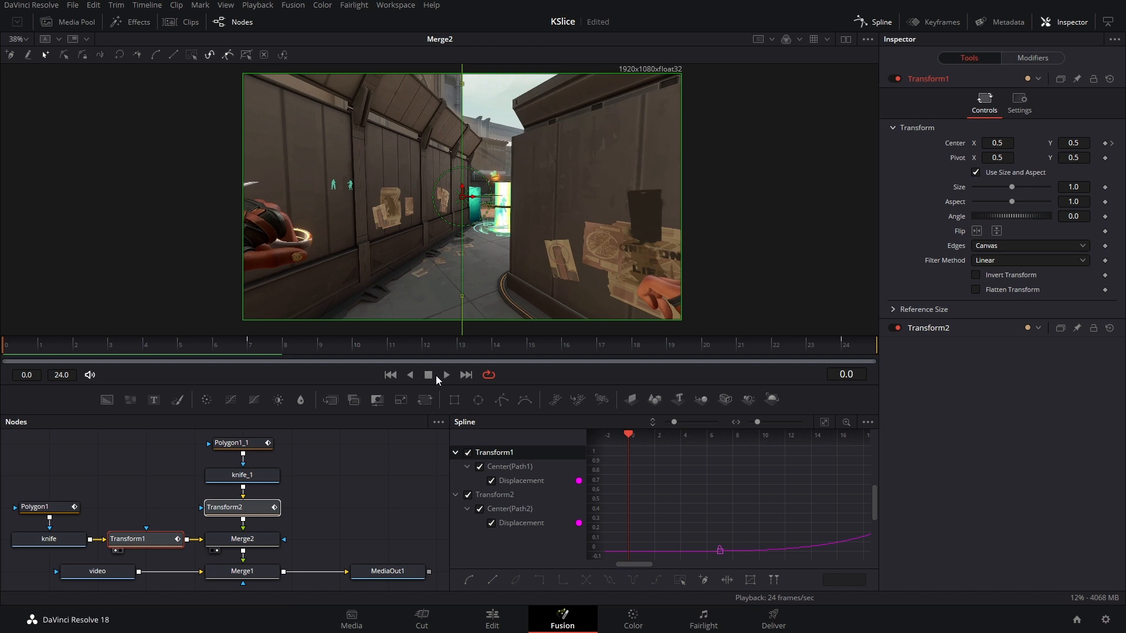
Review playback and Polygon1_1's eased Border Width curve, then hide the Spline panel
{"action": "left_click", "coordinate": [444, 375]}
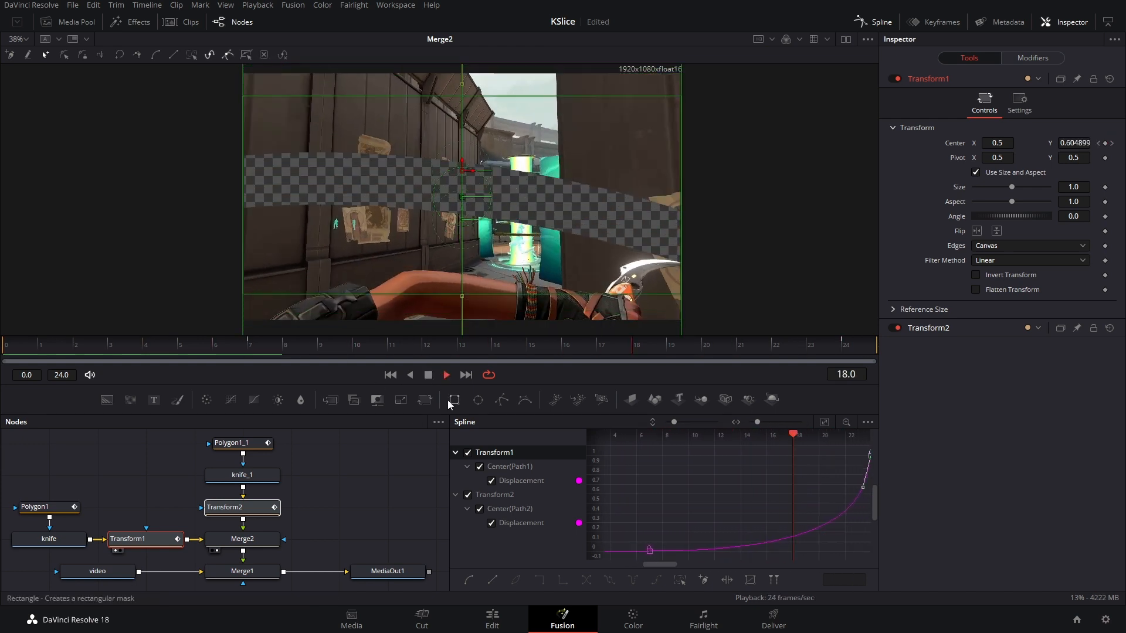
{"action": "left_click", "coordinate": [238, 443]}
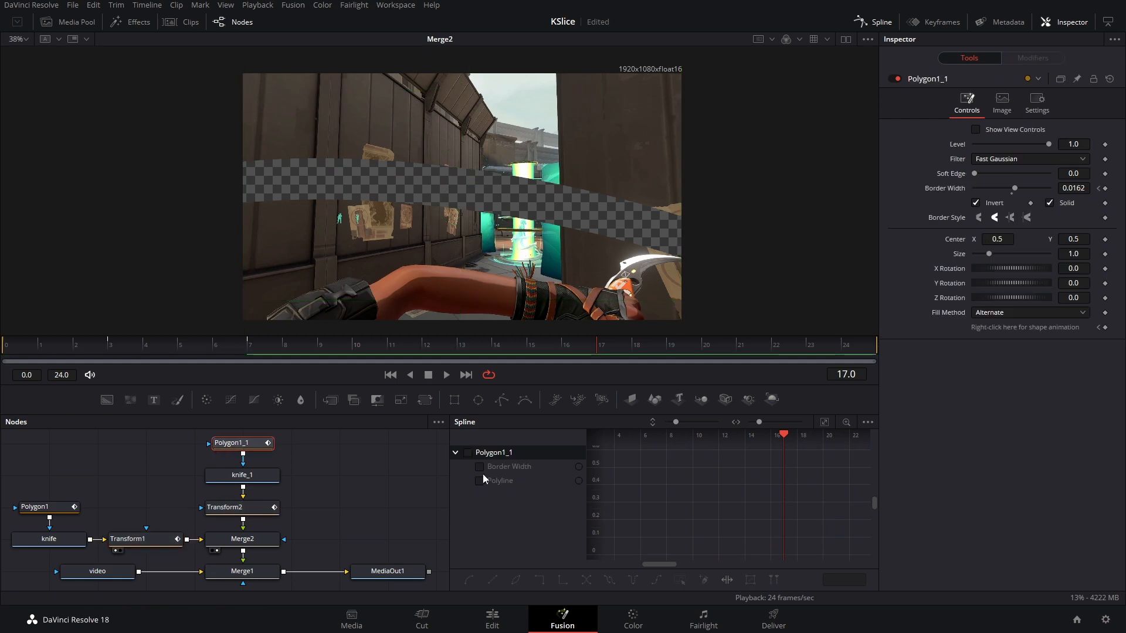
{"action": "left_click", "coordinate": [480, 467]}
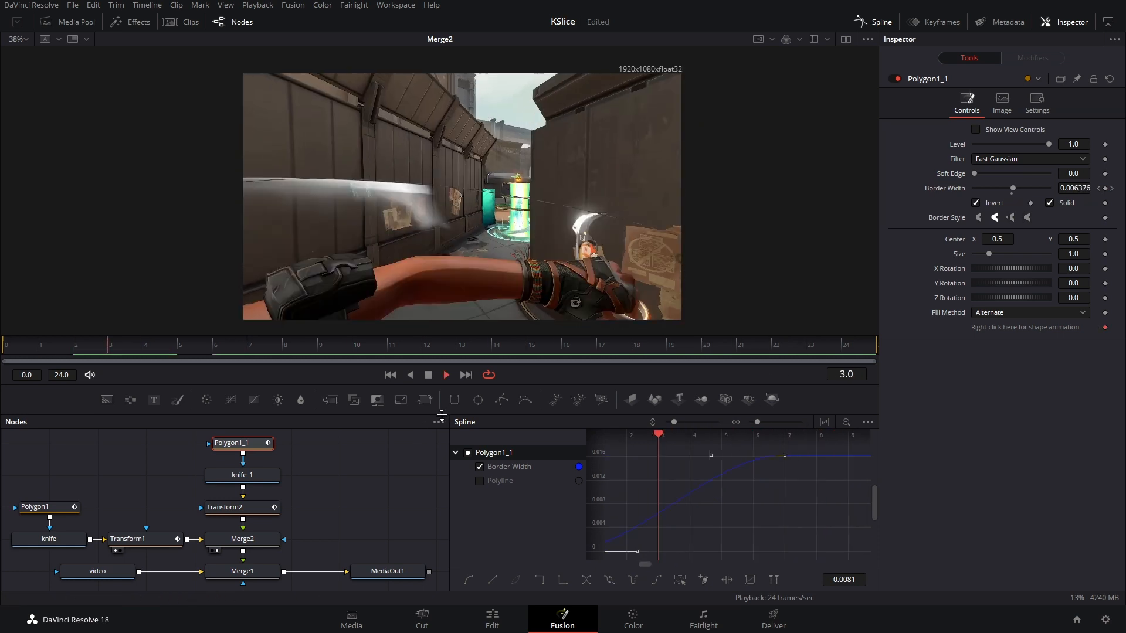
{"action": "left_click", "coordinate": [215, 345]}
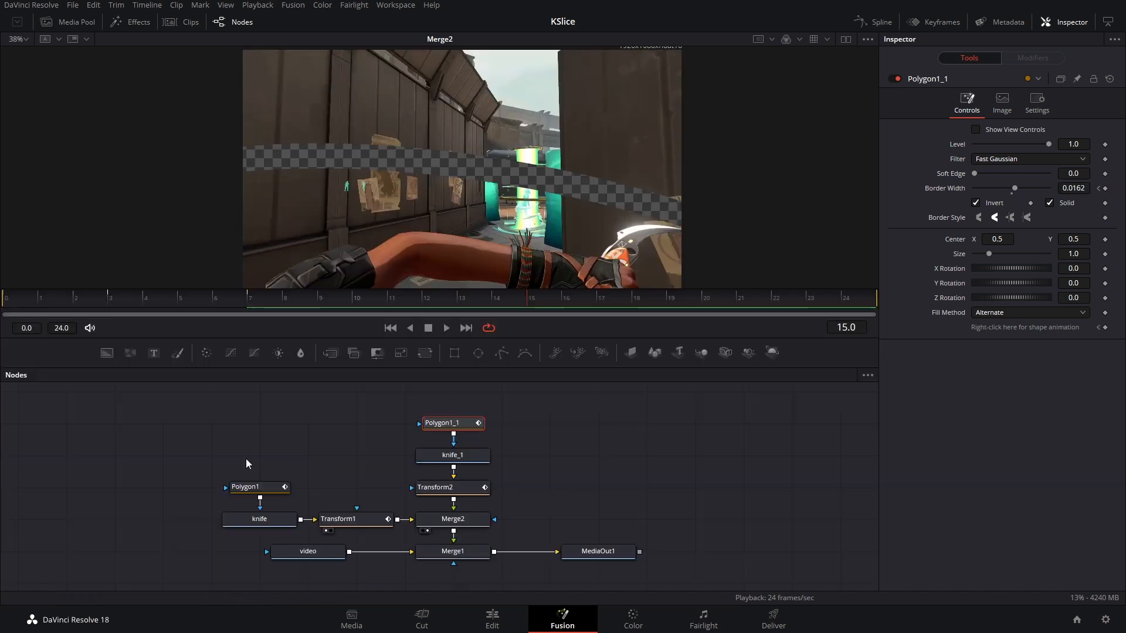
Insert a Border Glow node after Merge2 and tweak its Border Size and Glow Gain
{"action": "left_click", "coordinate": [453, 455]}
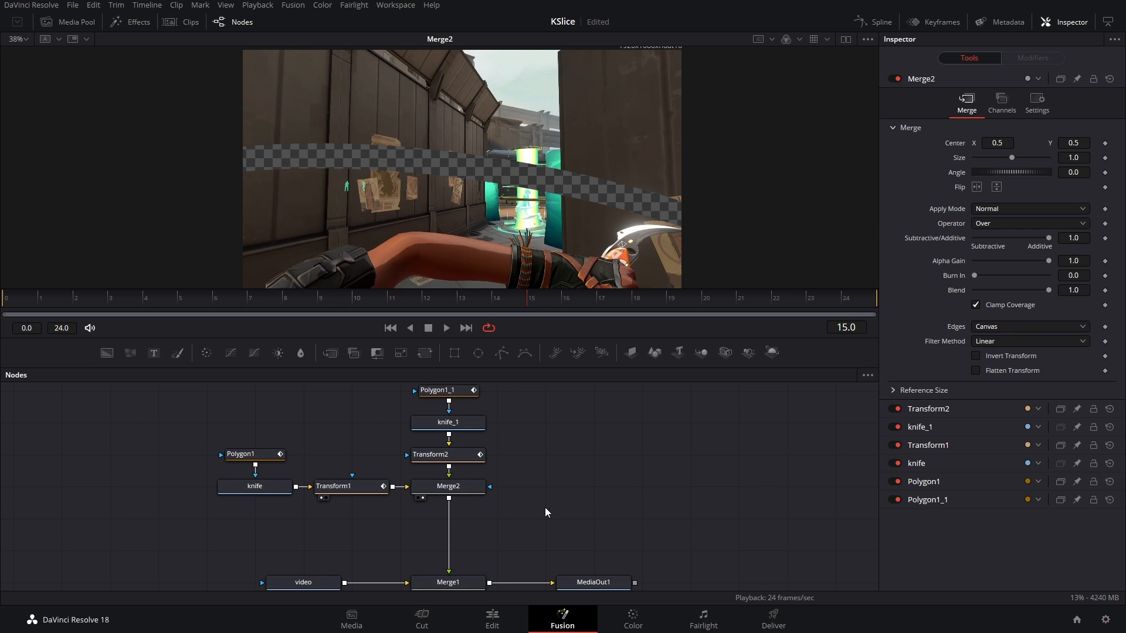
{"action": "left_click", "coordinate": [448, 486]}
{"action": "type", "text": "bor"}
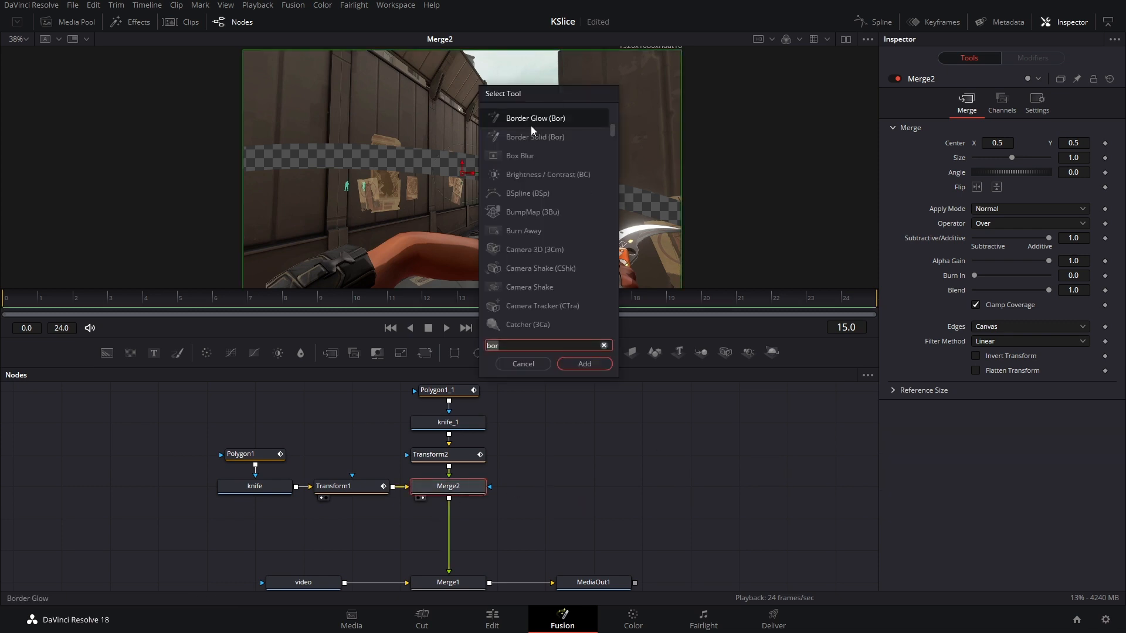
{"action": "left_click", "coordinate": [584, 363]}
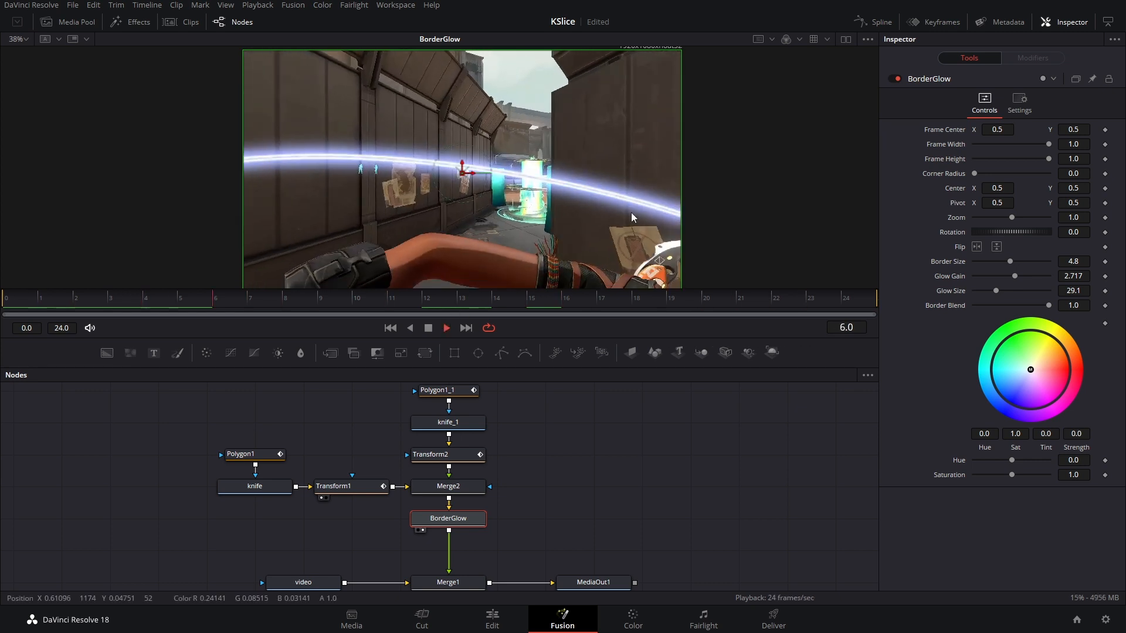
{"action": "left_click", "coordinate": [448, 582]}
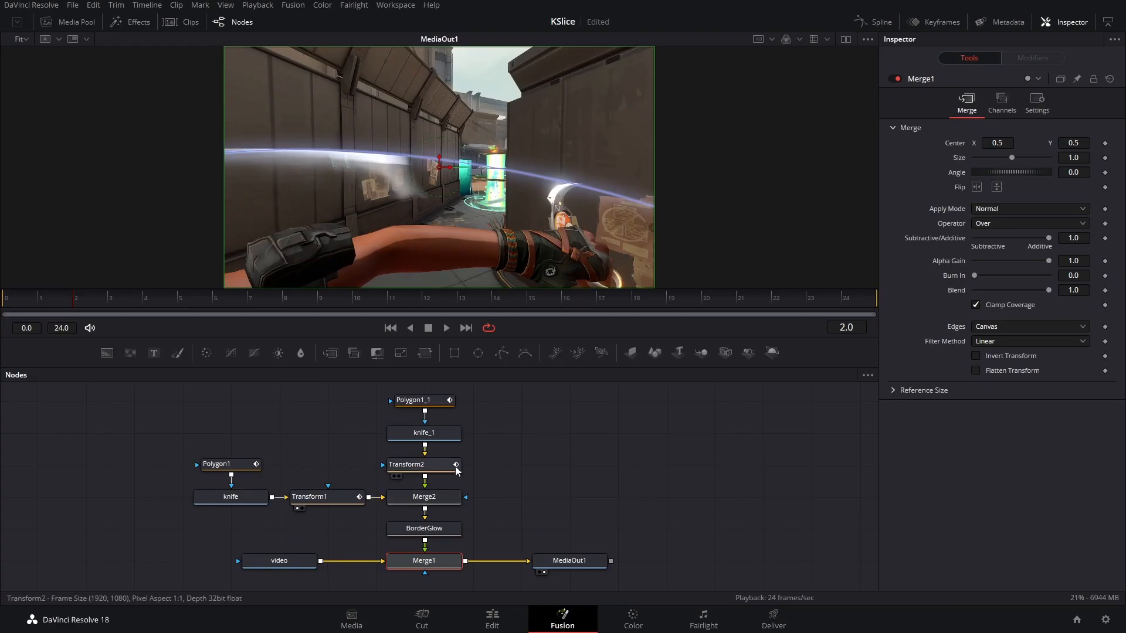
Paste a copy of knife_1 and merge it over BorderGlow through a new Merge3 node
{"action": "left_click", "coordinate": [424, 433]}
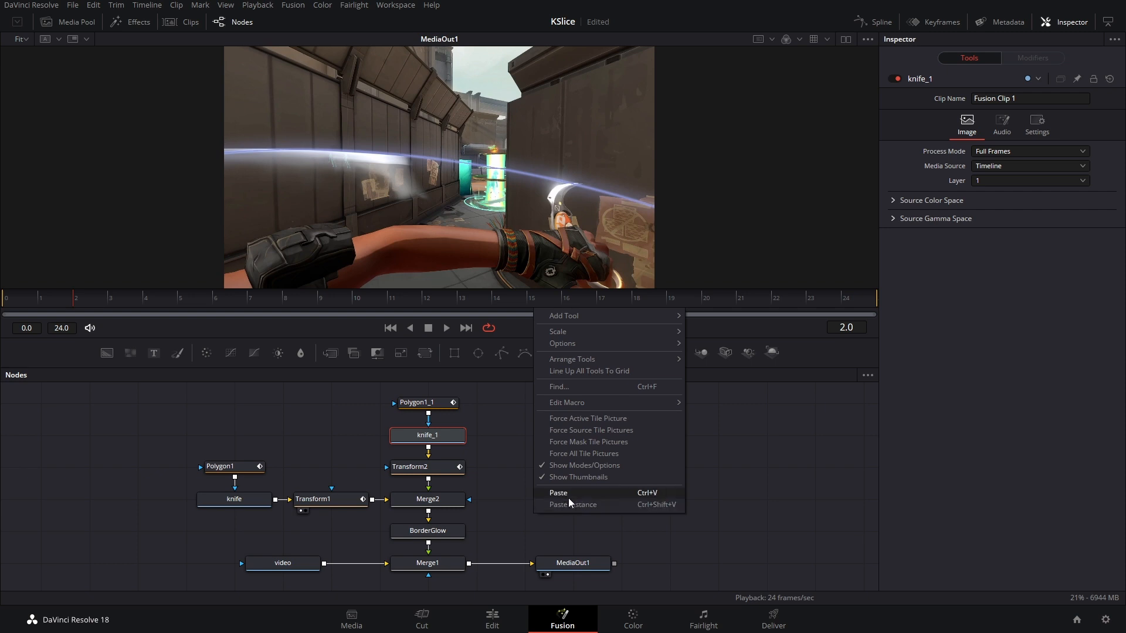
{"action": "left_click", "coordinate": [558, 492]}
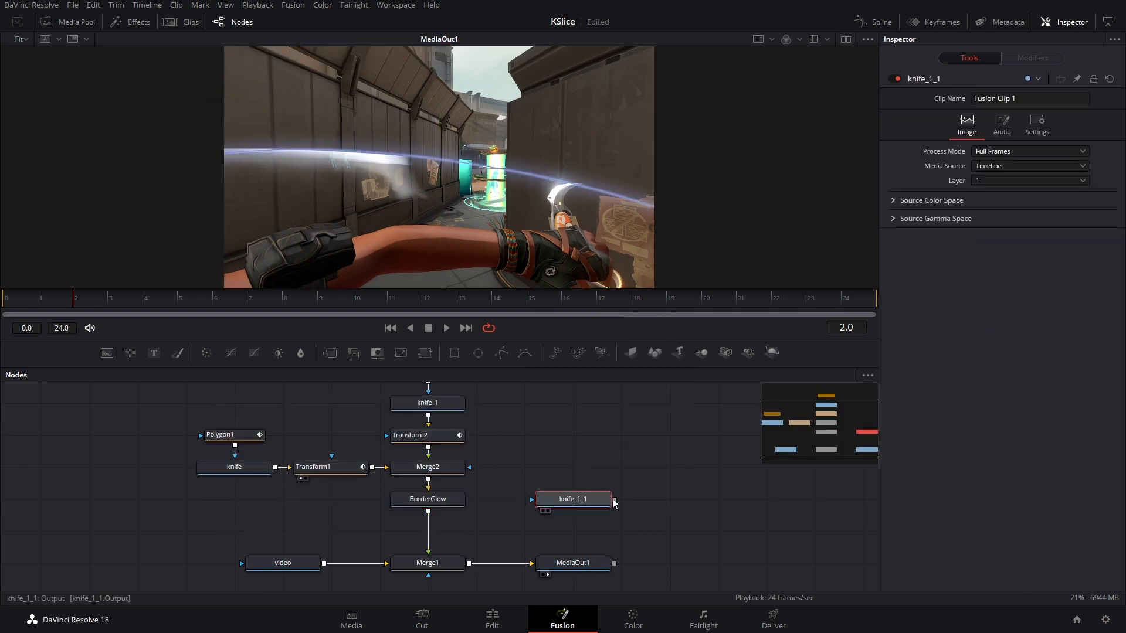
{"action": "left_click_drag", "start_coordinate": [428, 510], "coordinate": [607, 499]}
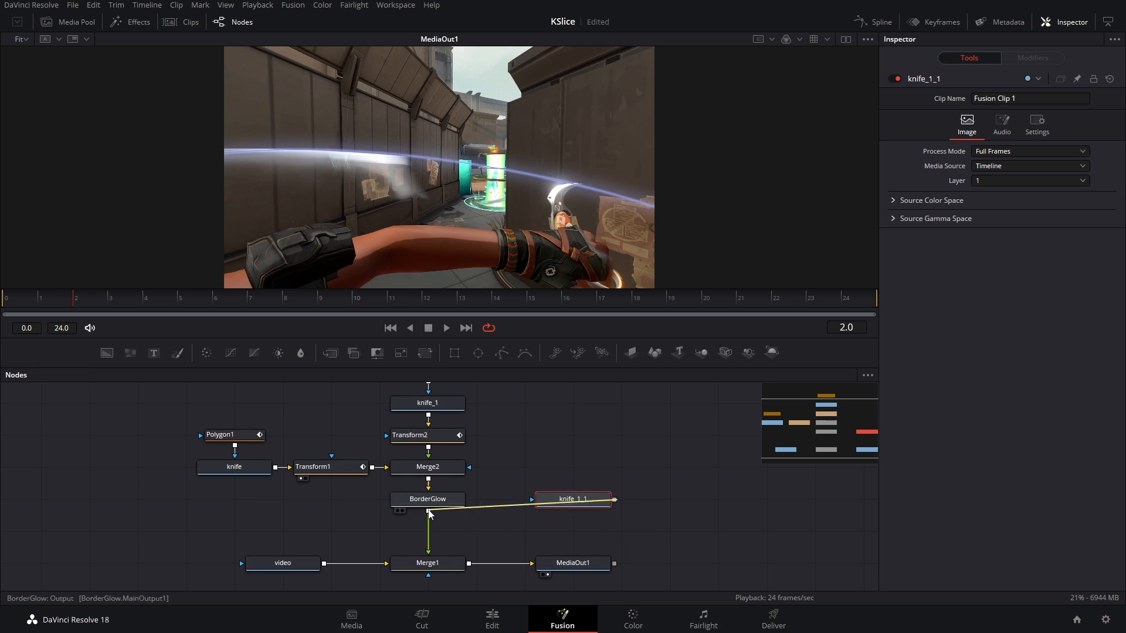
{"action": "left_click", "coordinate": [476, 531]}
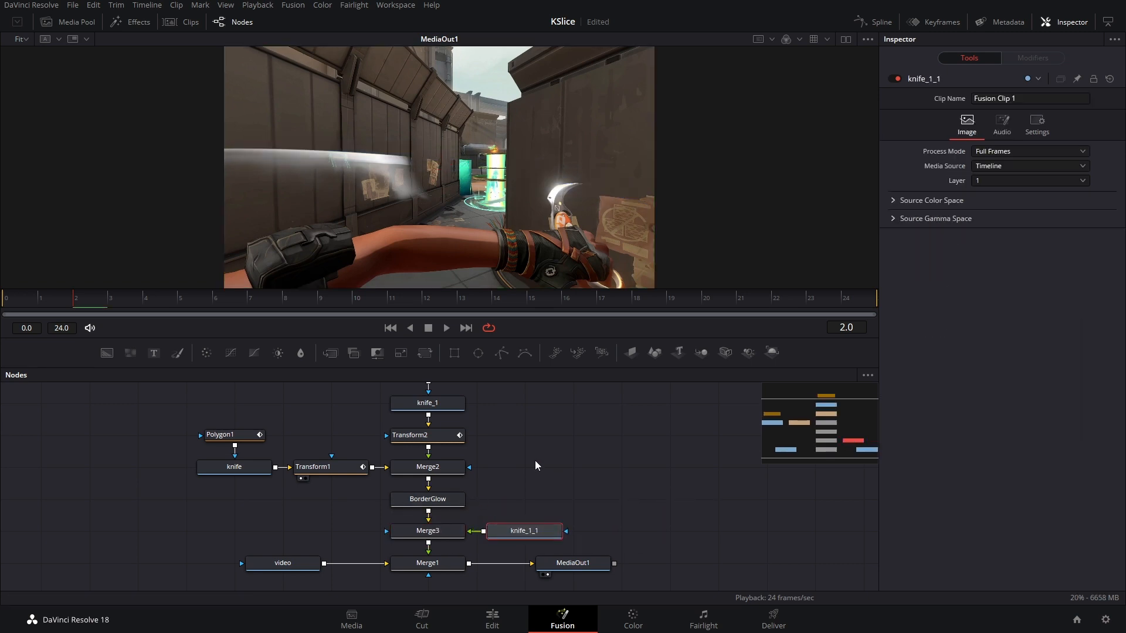
{"action": "mouse_move", "coordinate": [544, 489]}
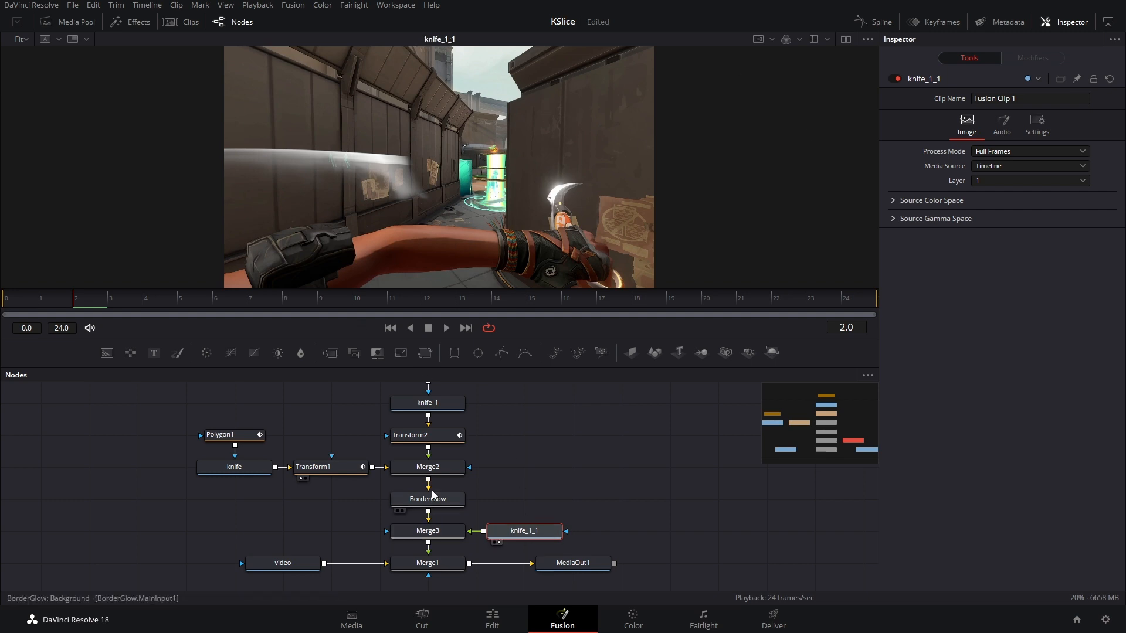
{"action": "mouse_move", "coordinate": [502, 353]}
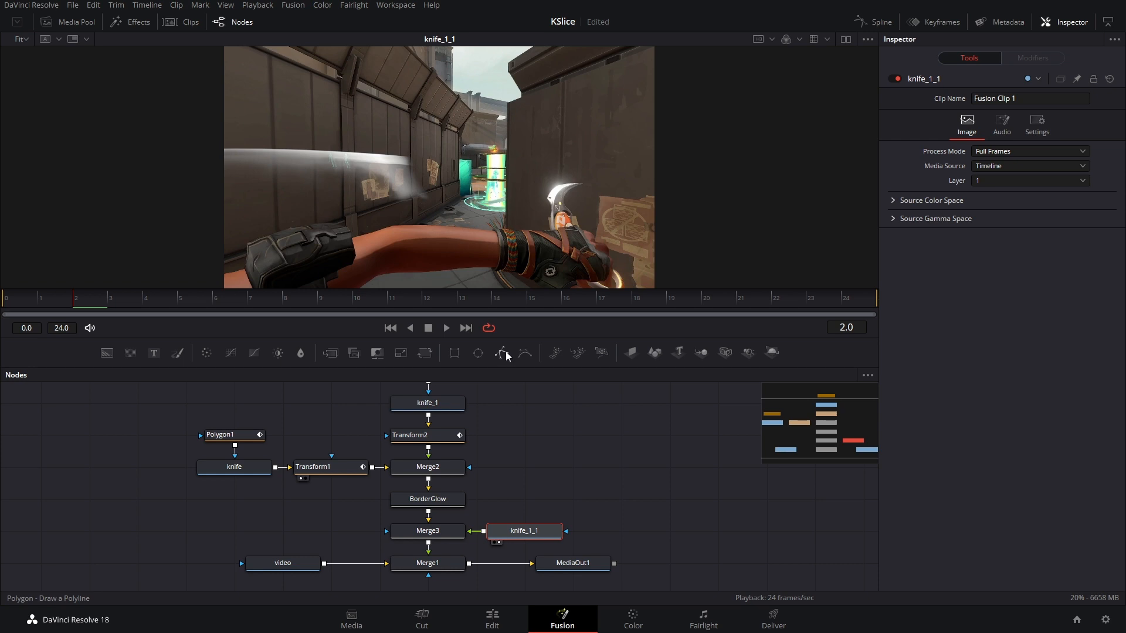
{"action": "mouse_move", "coordinate": [452, 353]}
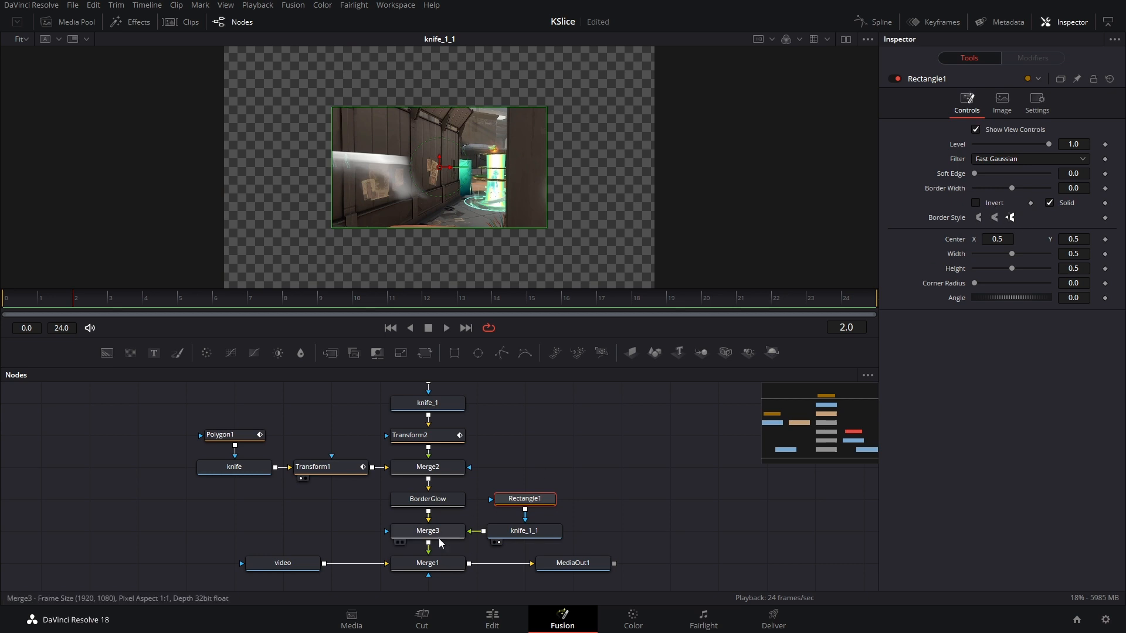
Mask knife_1_1 with a soft-edged Rectangle moved right, then return to the Edit timeline
{"action": "left_click", "coordinate": [427, 530]}
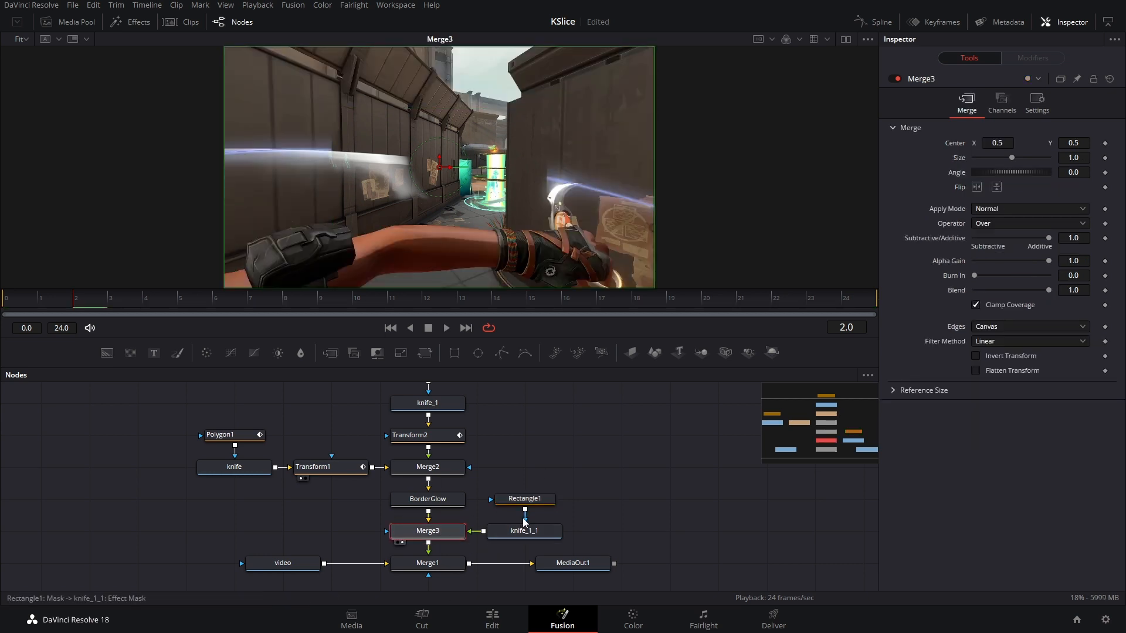
{"action": "left_click", "coordinate": [524, 498]}
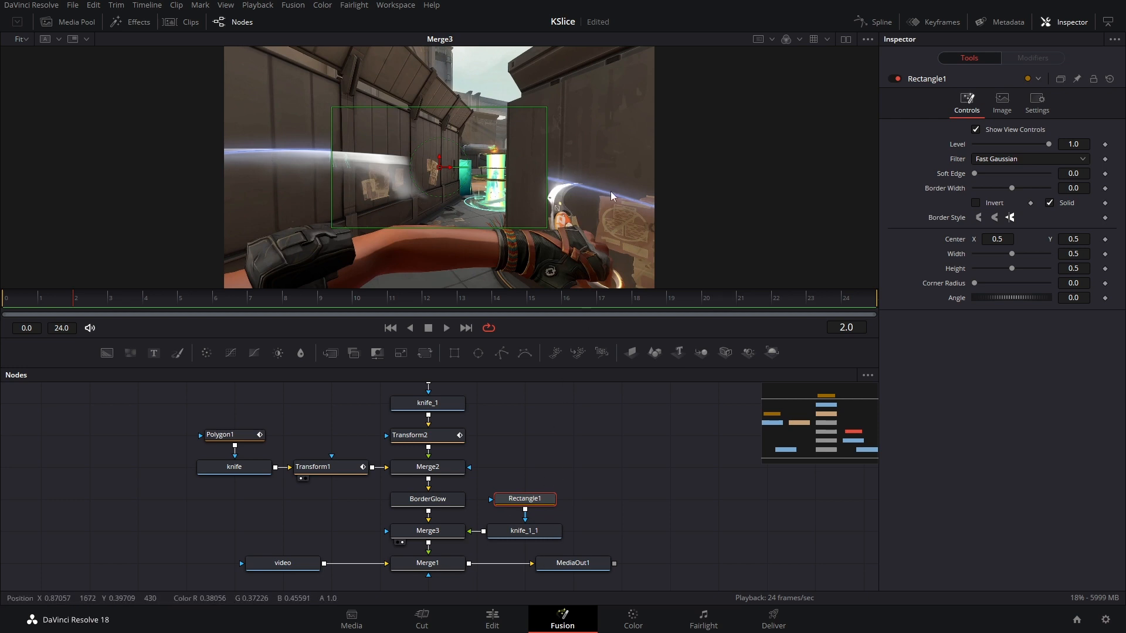
{"action": "mouse_move", "coordinate": [453, 135]}
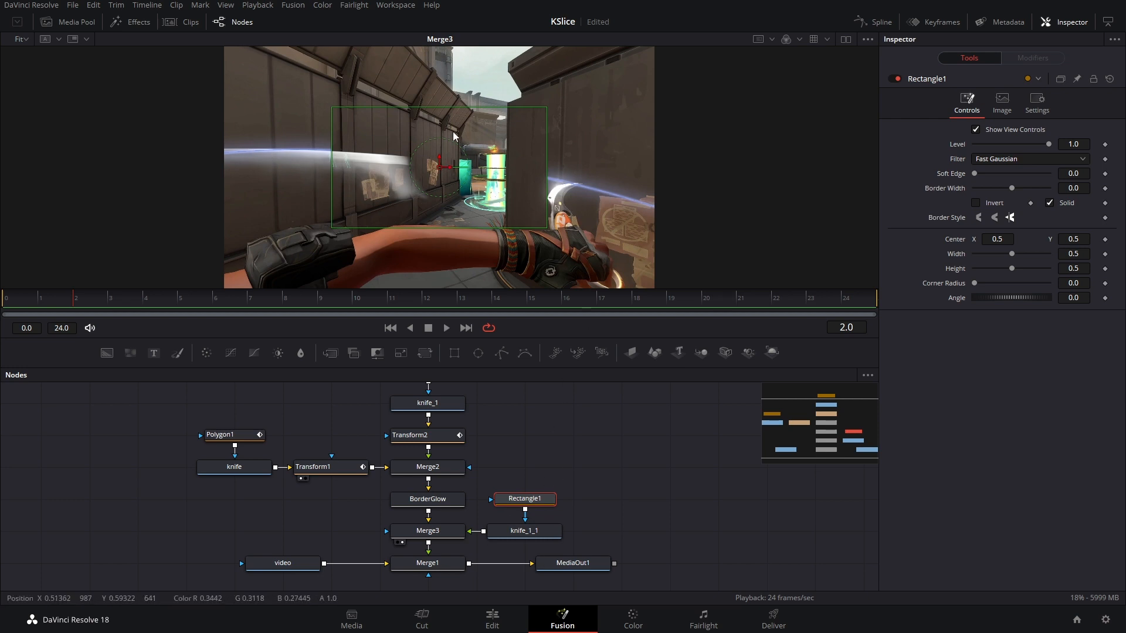
{"action": "left_click_drag", "start_coordinate": [1010, 253], "coordinate": [1005, 254]}
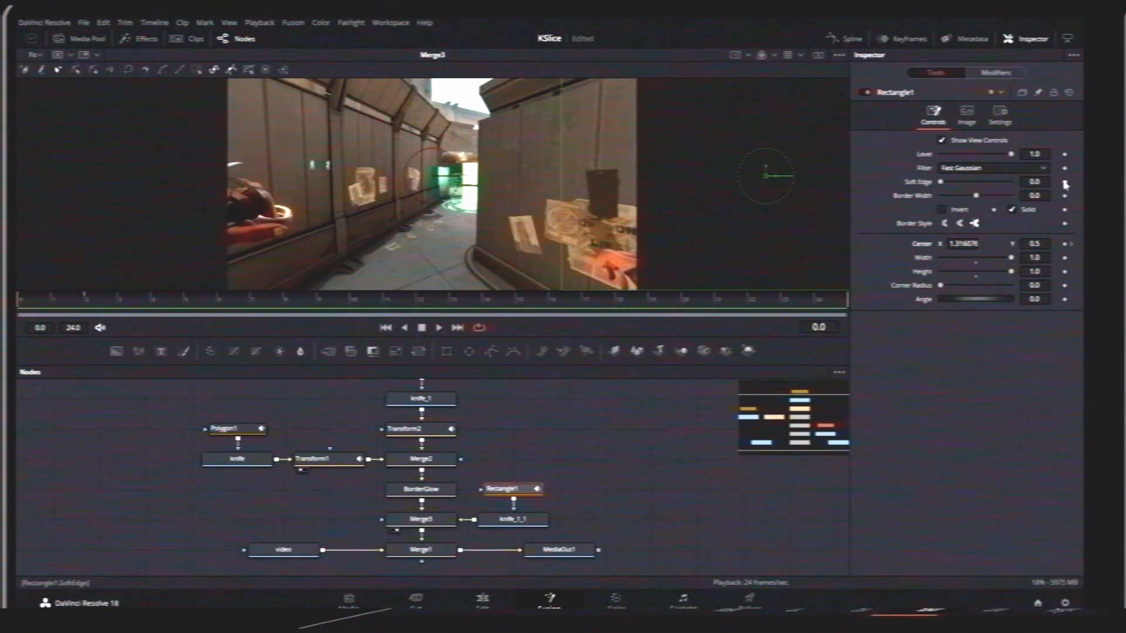
{"action": "left_click", "coordinate": [58, 301]}
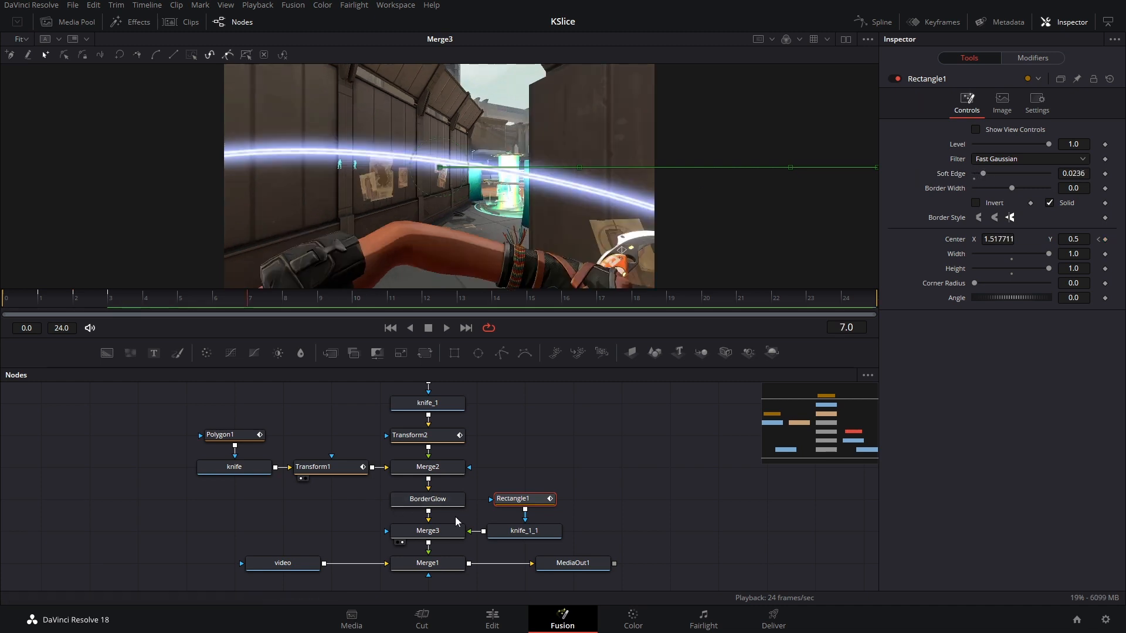
{"action": "left_click", "coordinate": [573, 562]}
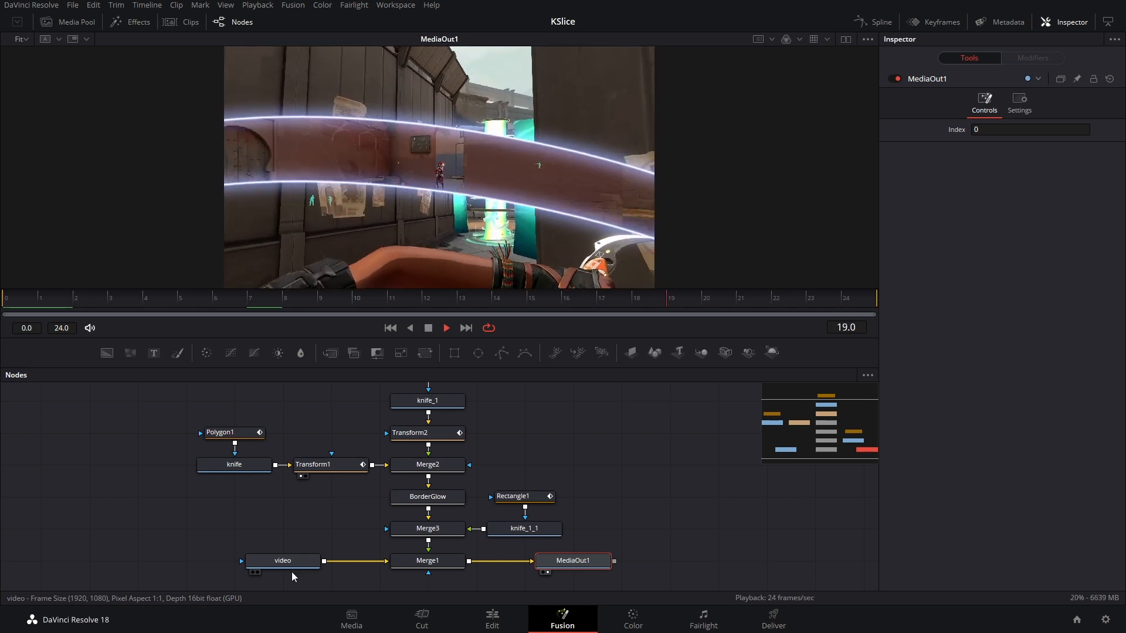
{"action": "left_click", "coordinate": [491, 619]}
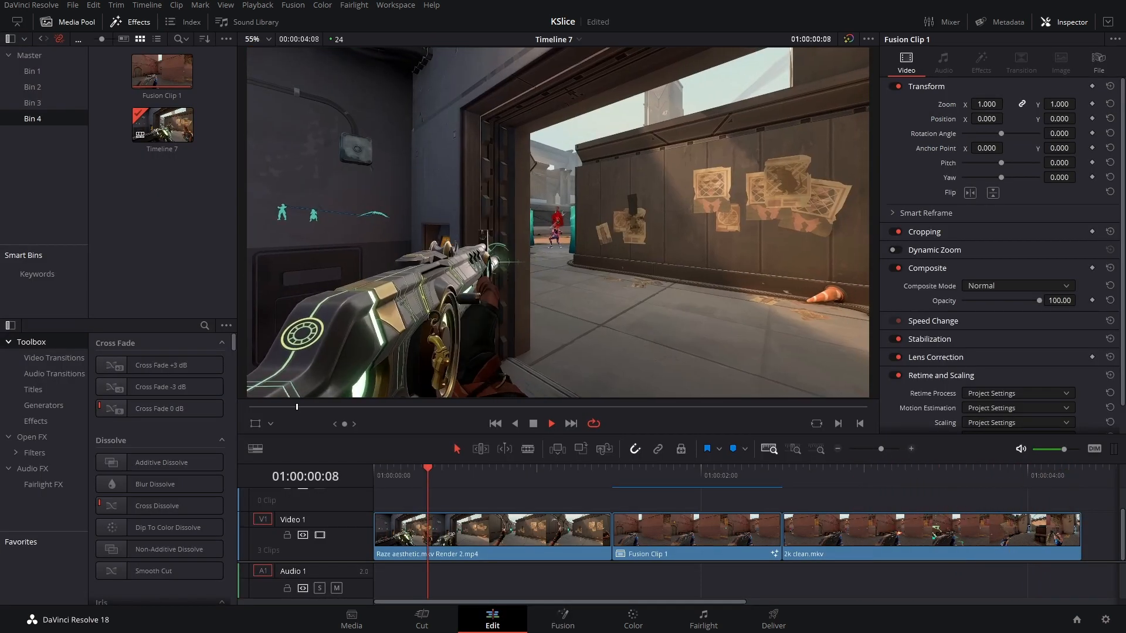